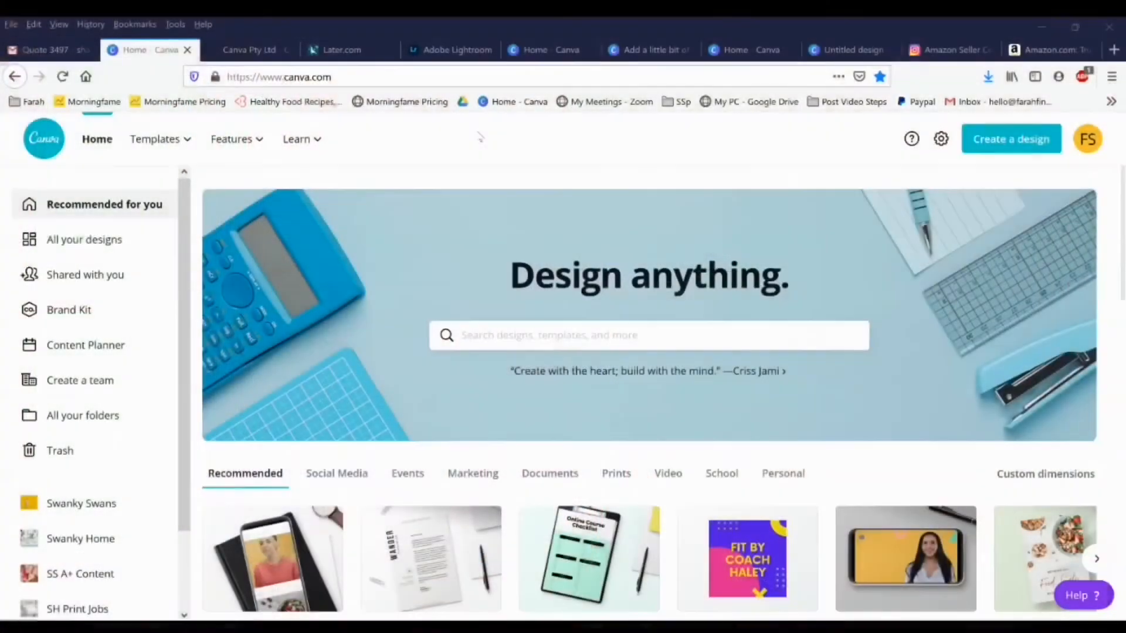
Browse the Templates and Learn menus and Design School courses, then view the Canva Pro plans
left_click(231, 140)
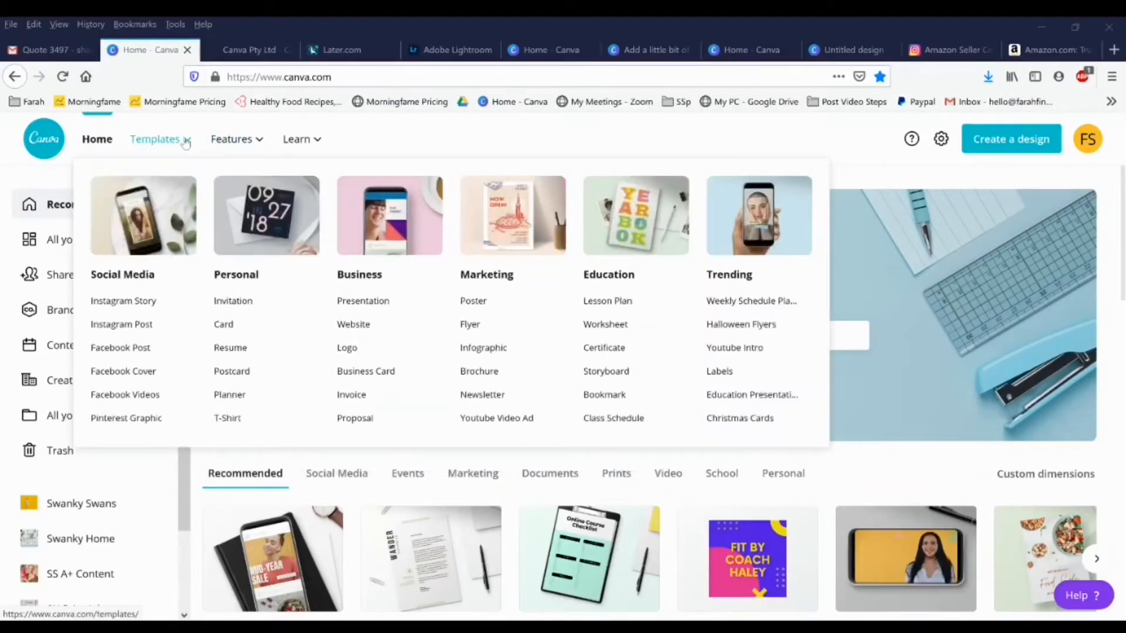
left_click(296, 138)
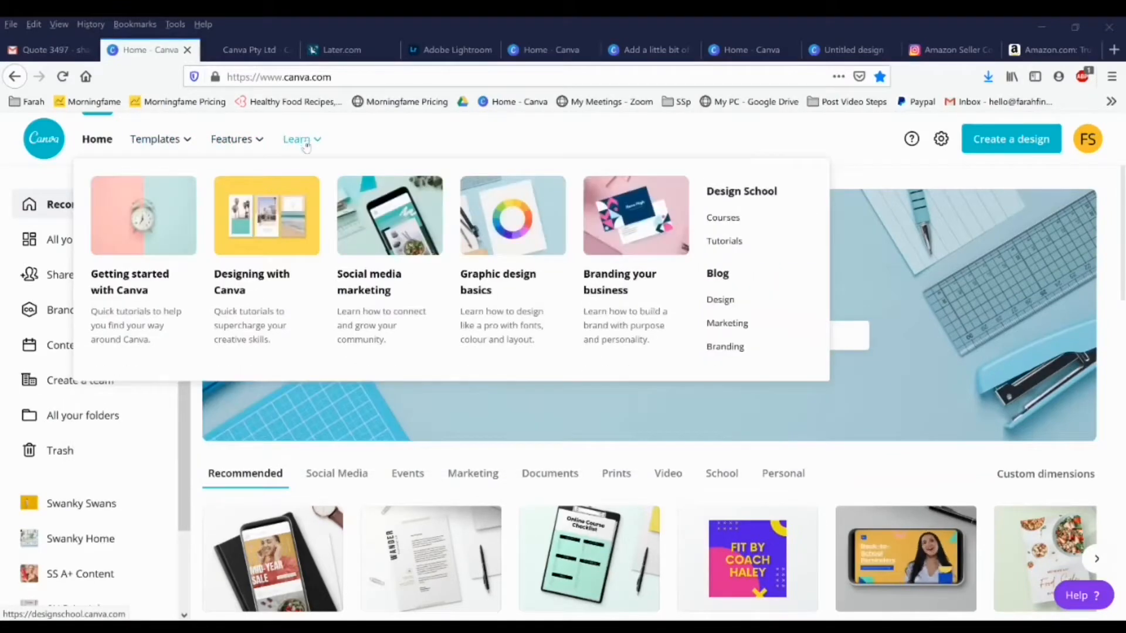
mouse_move(369, 282)
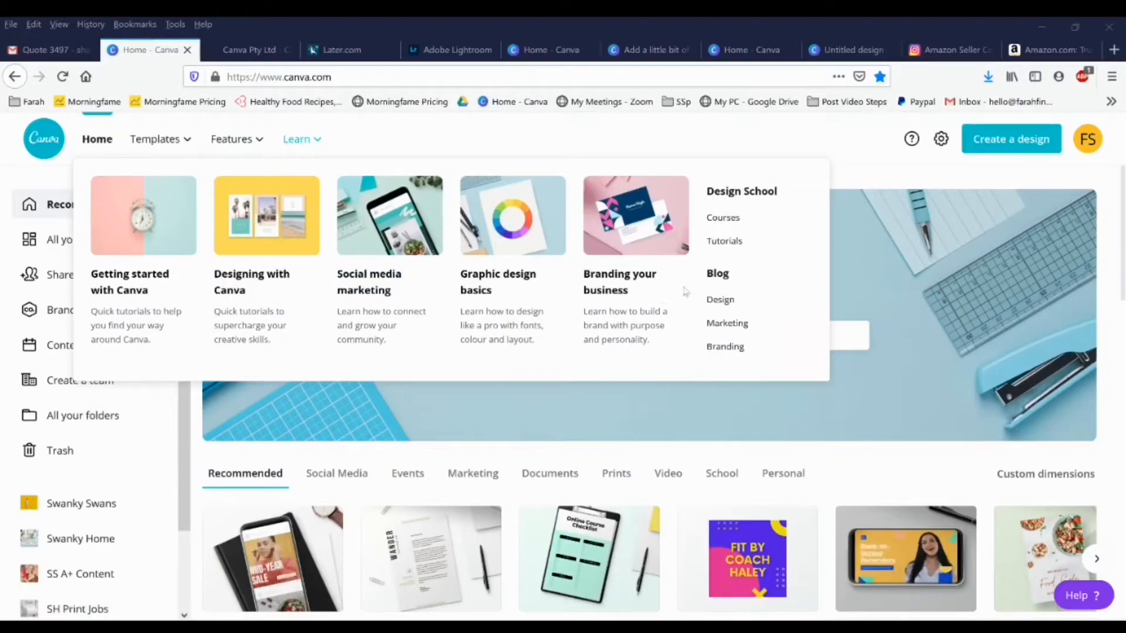
mouse_move(723, 222)
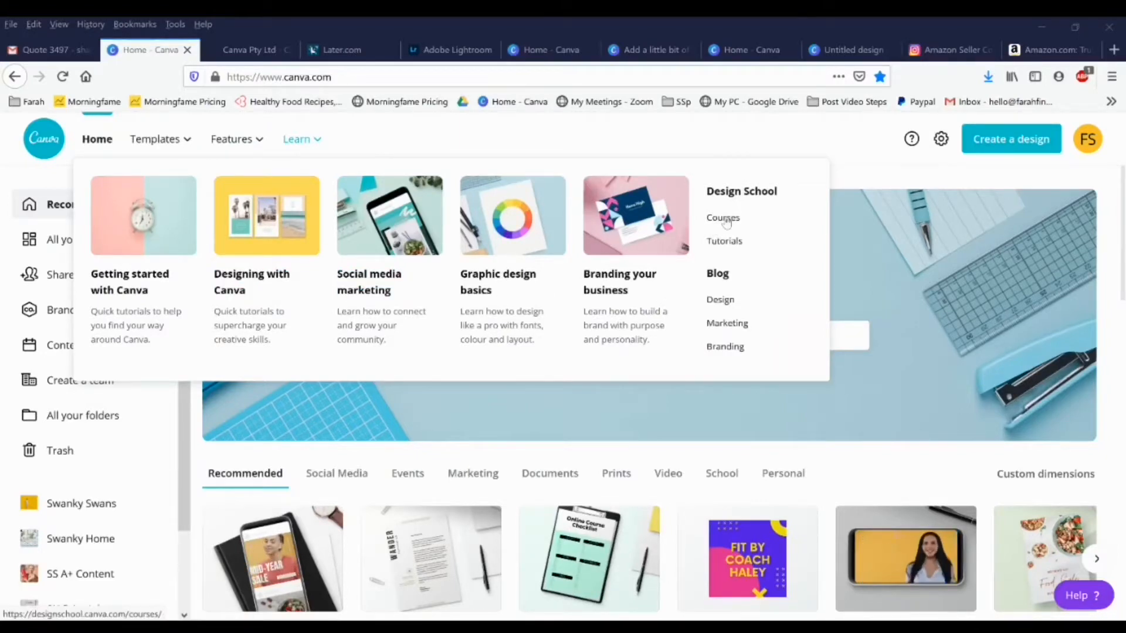
left_click(722, 218)
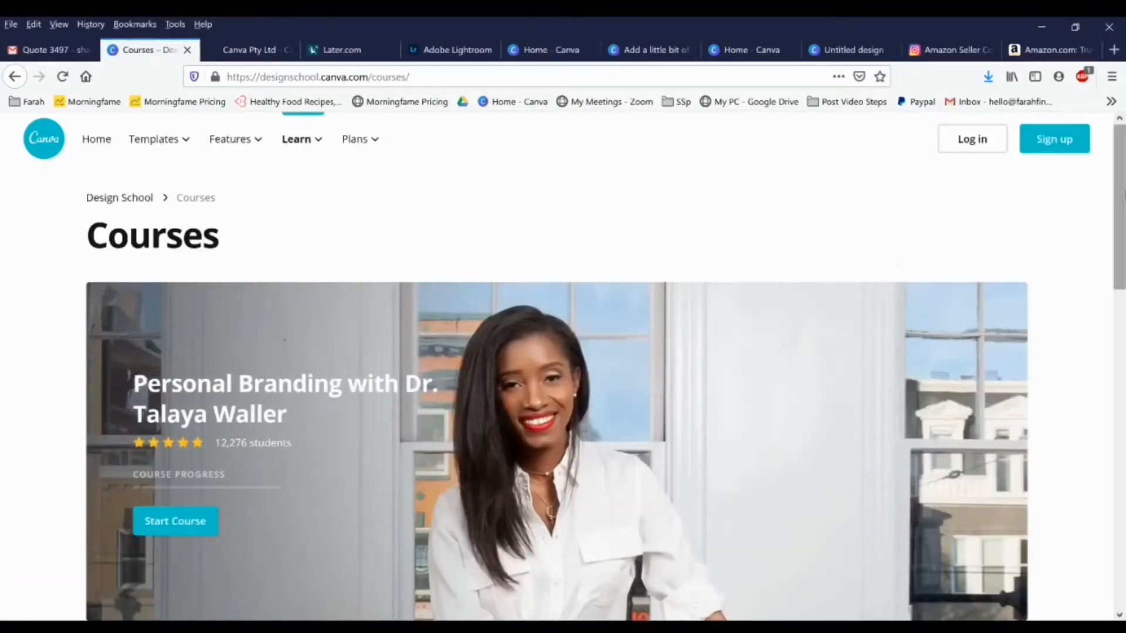
scroll("down", 3)
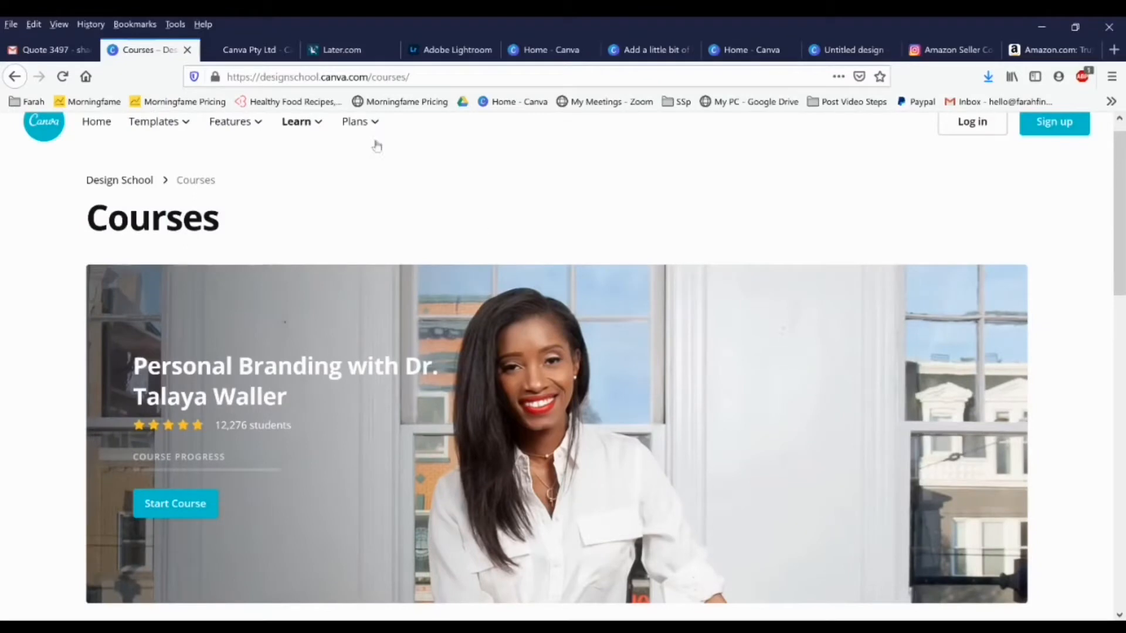
left_click(354, 121)
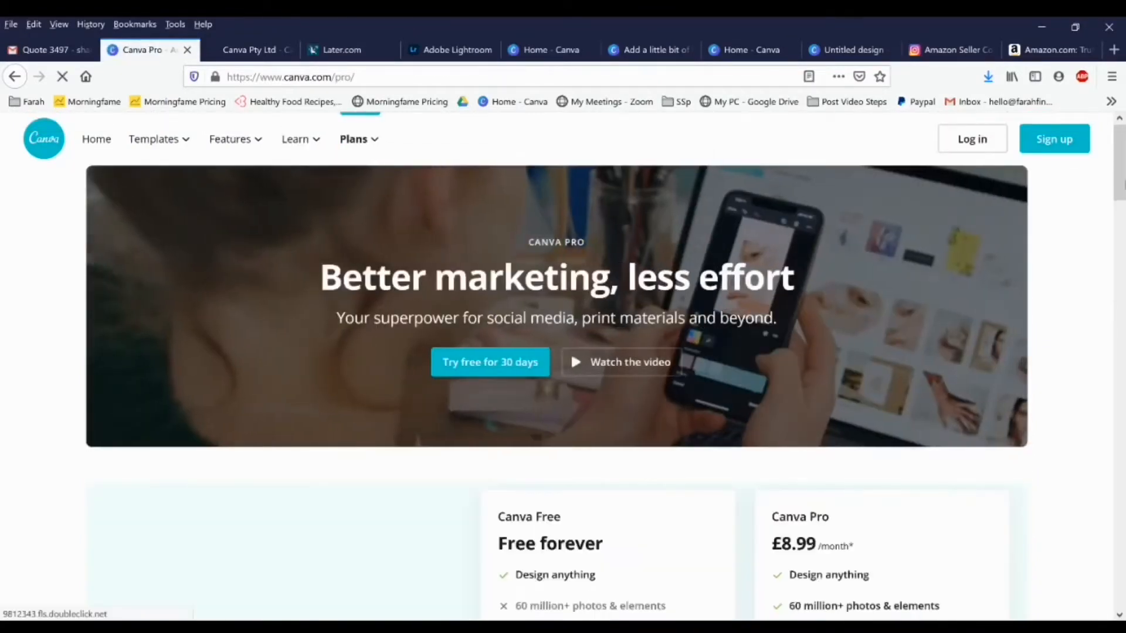
scroll("down", 3)
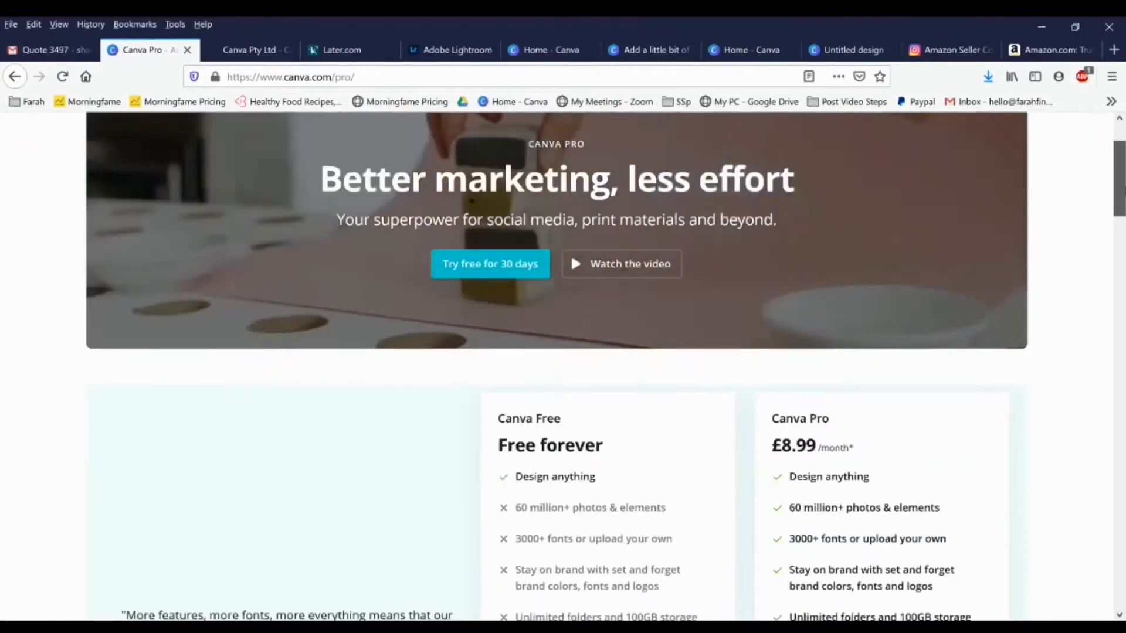
scroll("down", 3)
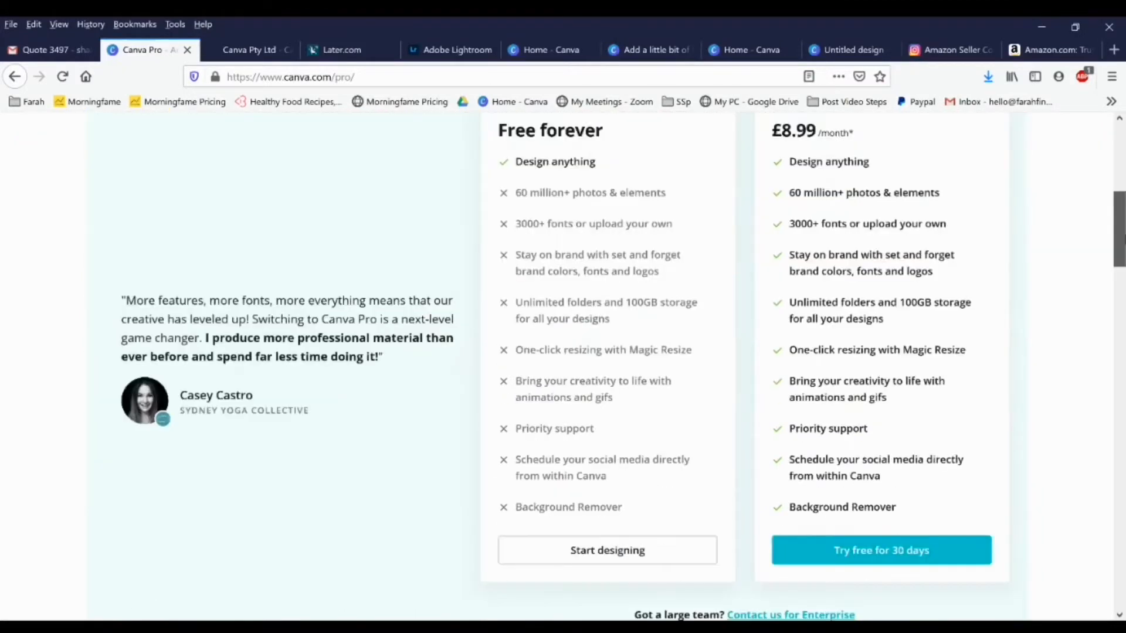
scroll("down", 3)
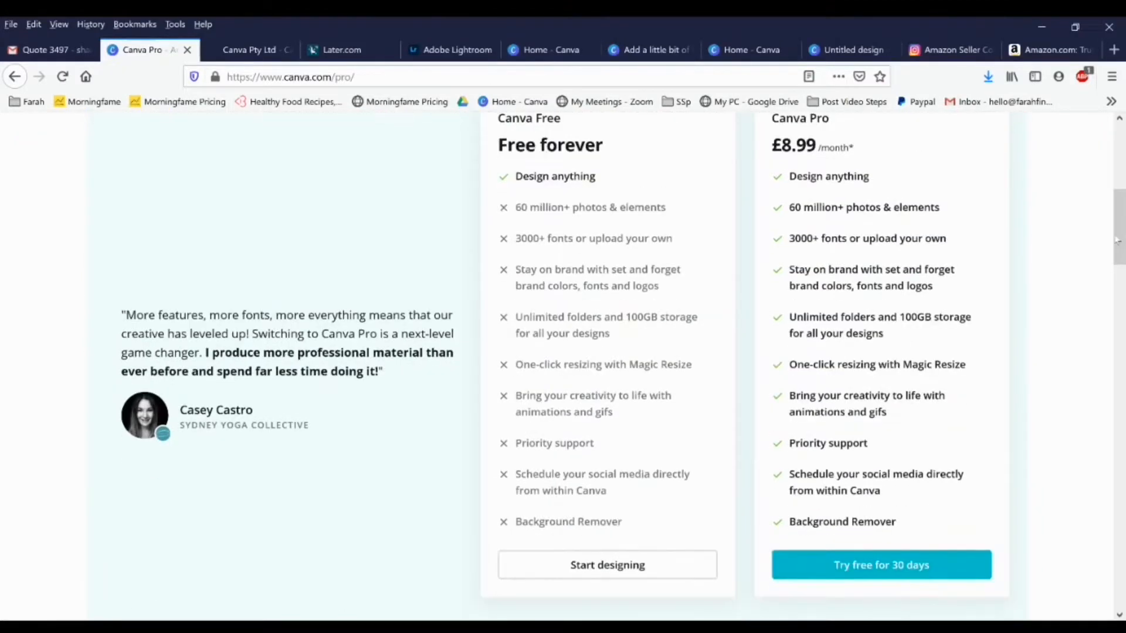
mouse_move(819, 330)
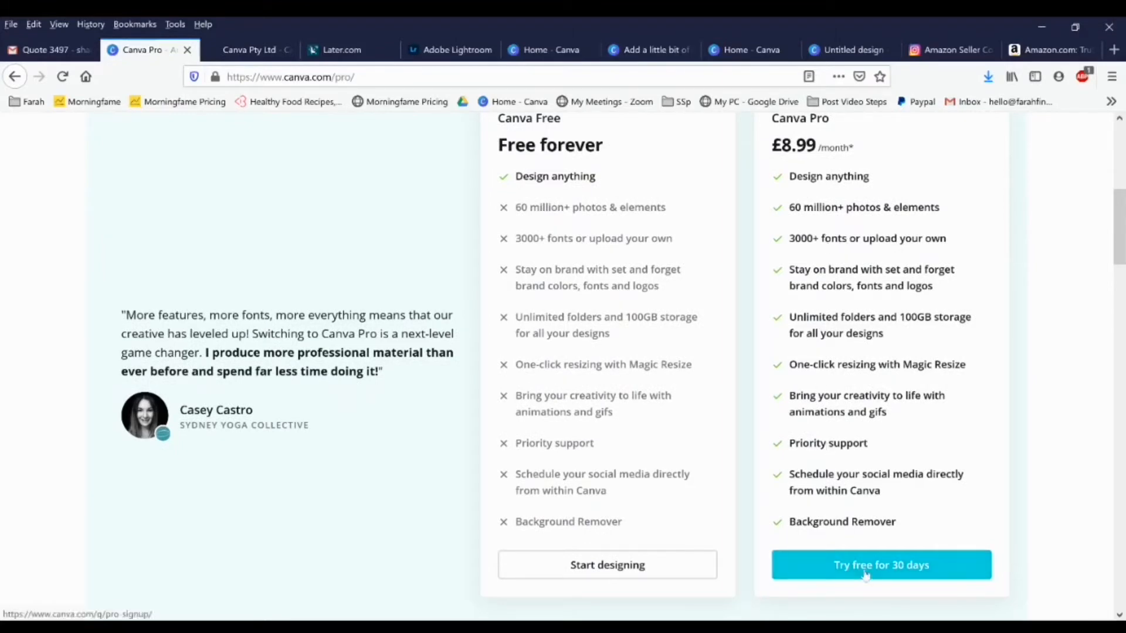
scroll("down", 3)
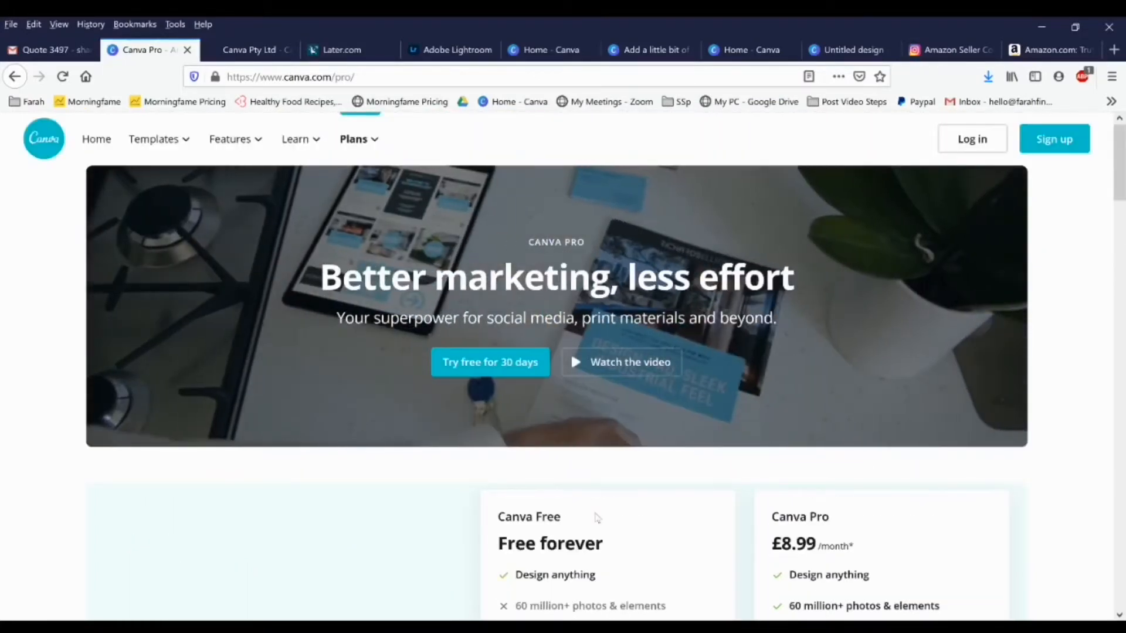
left_click(551, 49)
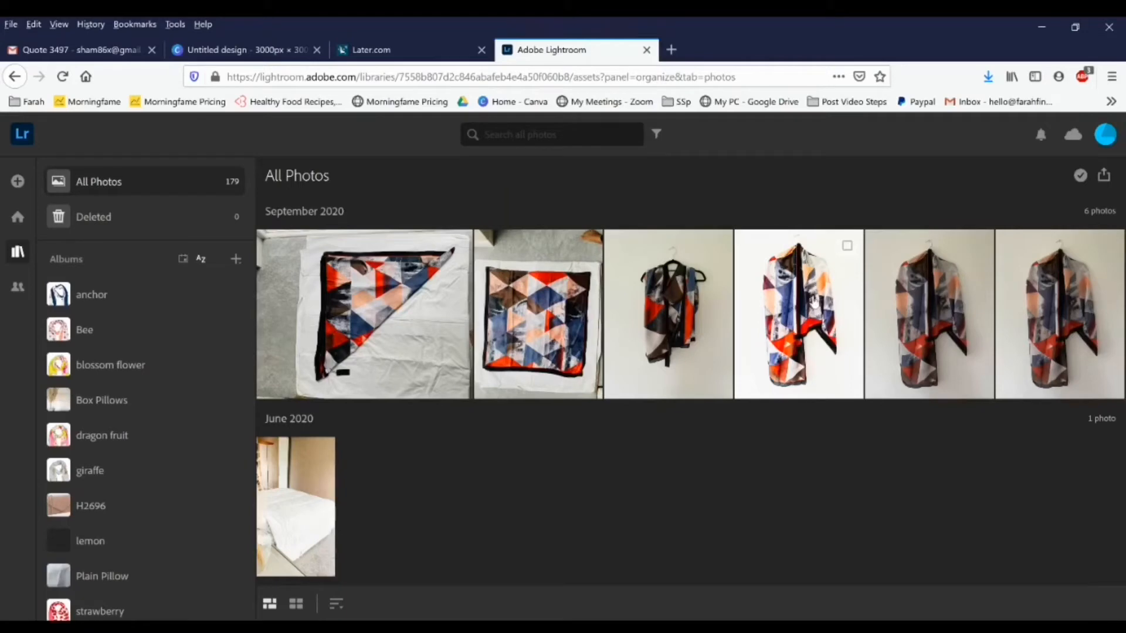
mouse_move(926, 324)
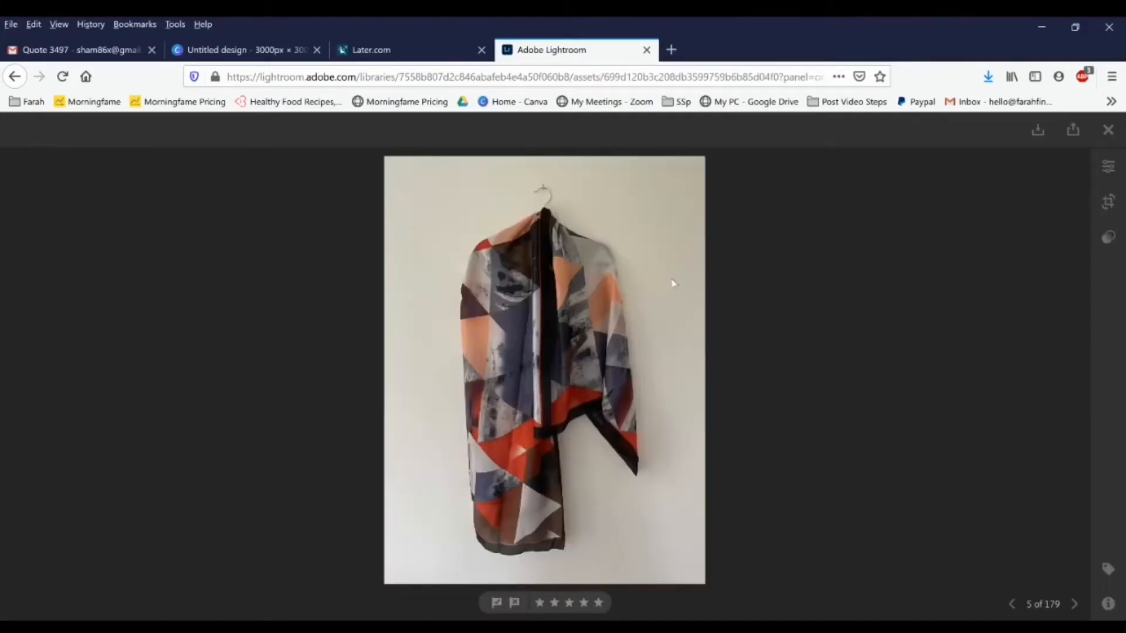
mouse_move(1108, 167)
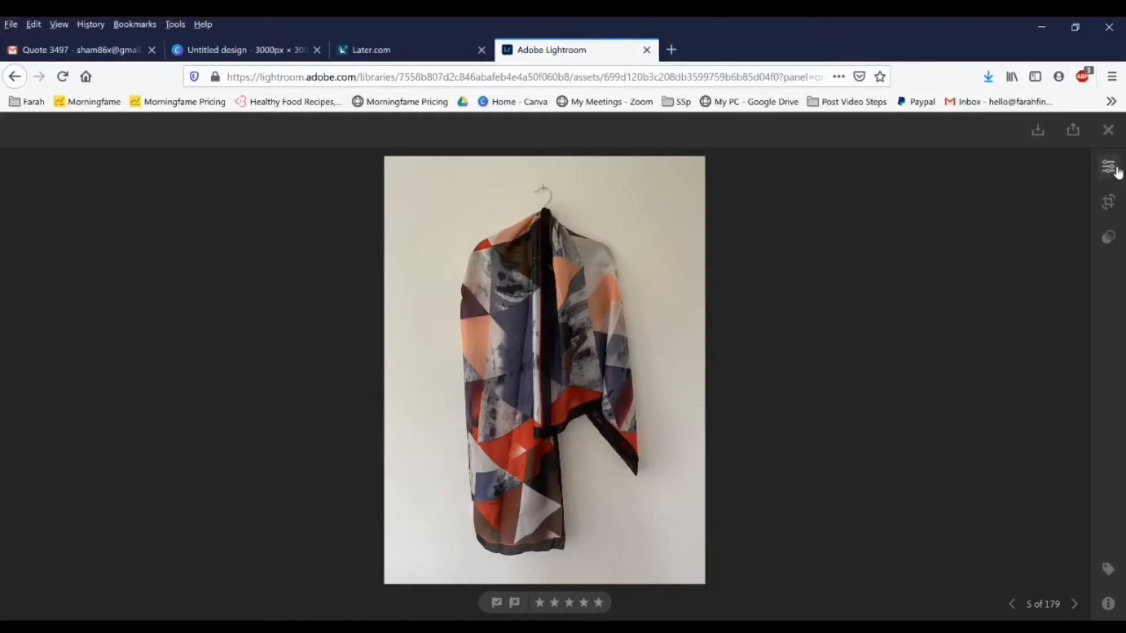
Start editing the scarf photo and apply the Modern 01 profile
left_click(1108, 166)
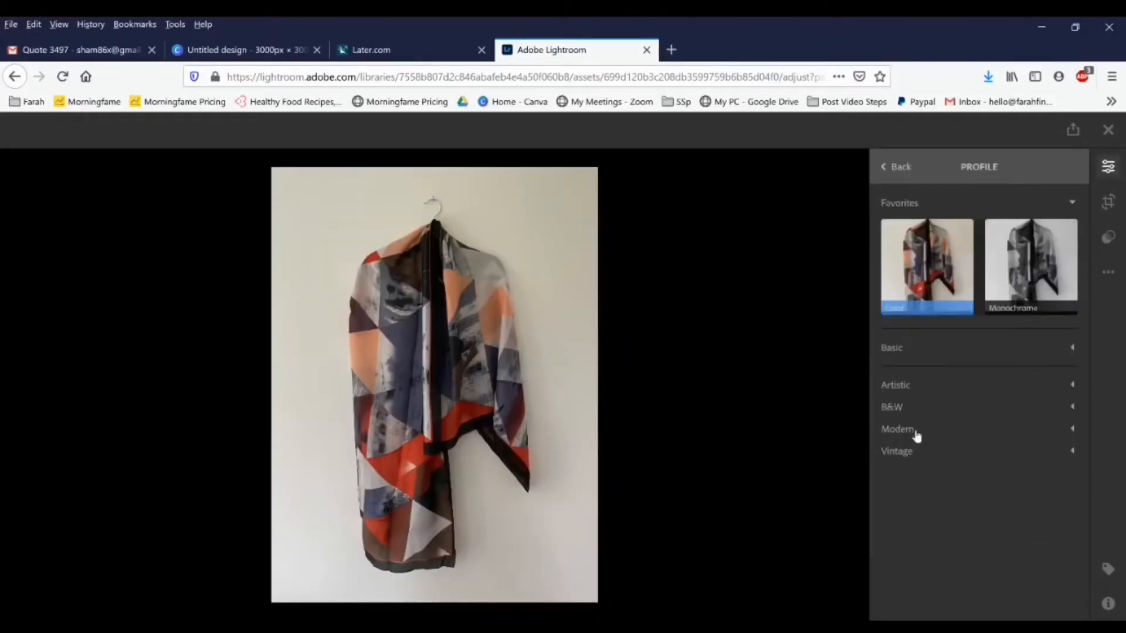
left_click(896, 429)
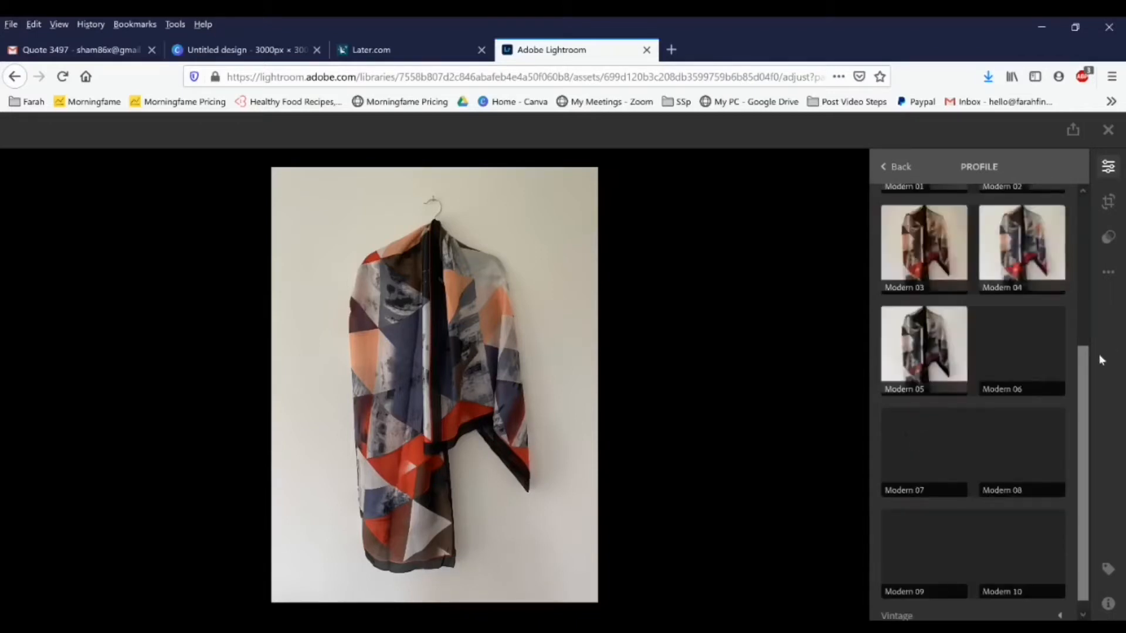
scroll("down", 3)
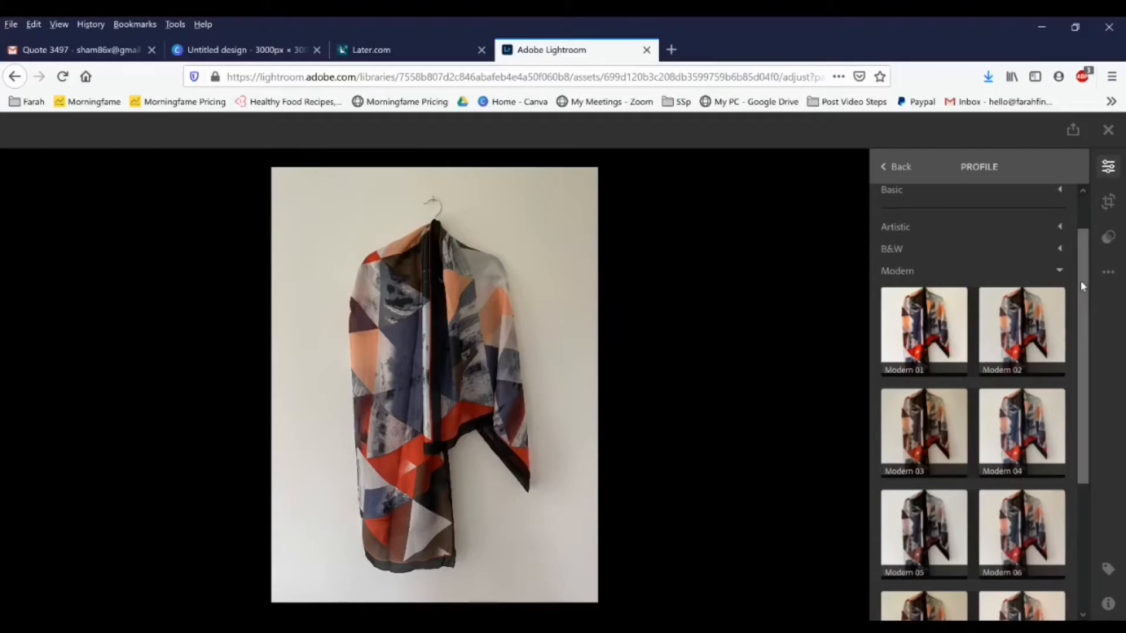
scroll("down", 3)
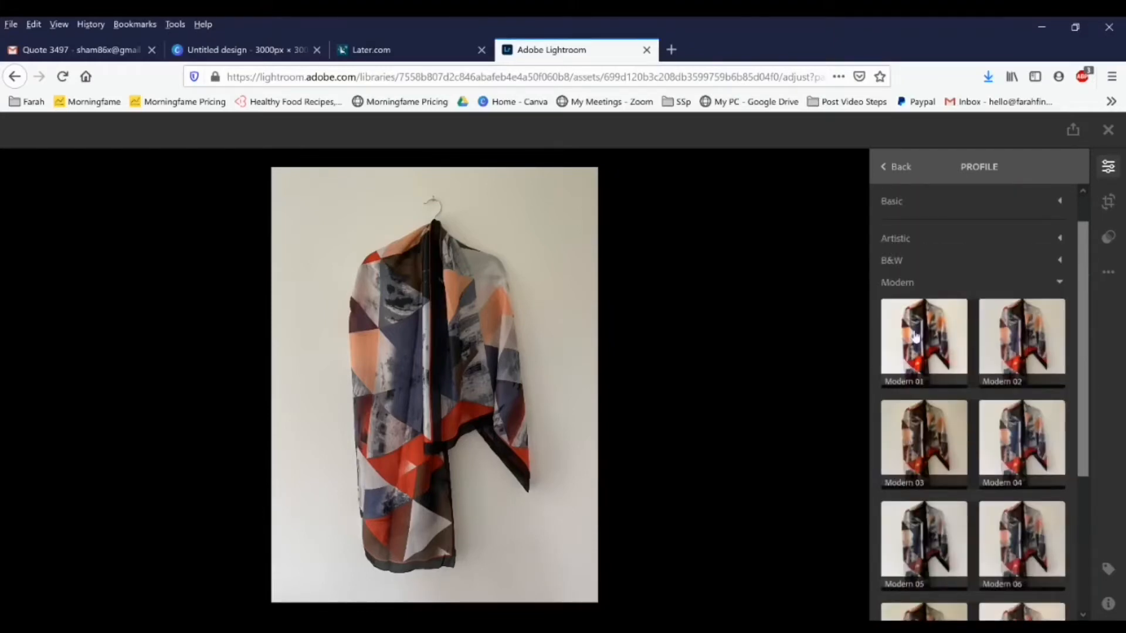
left_click(924, 337)
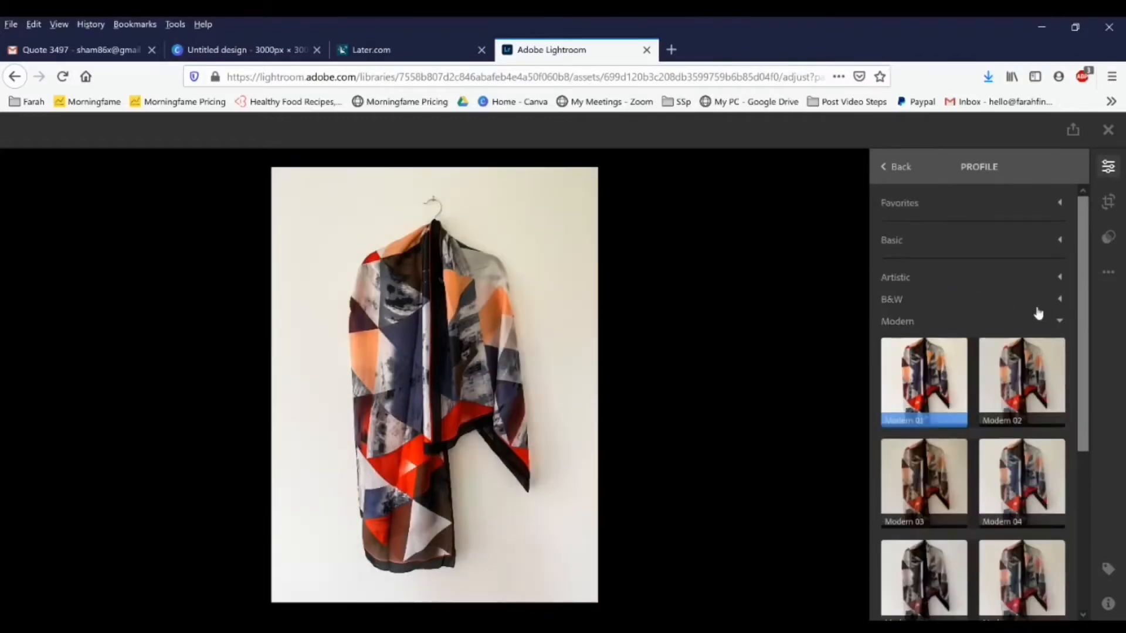
Browse the Basic and Artistic profile groups
left_click(891, 240)
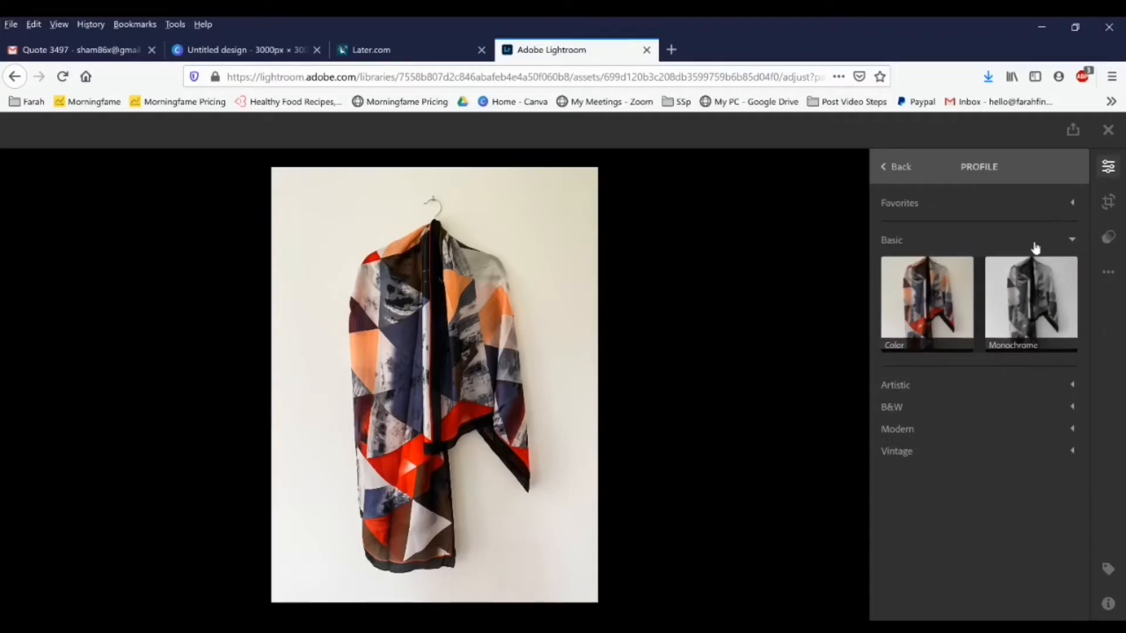
left_click(892, 240)
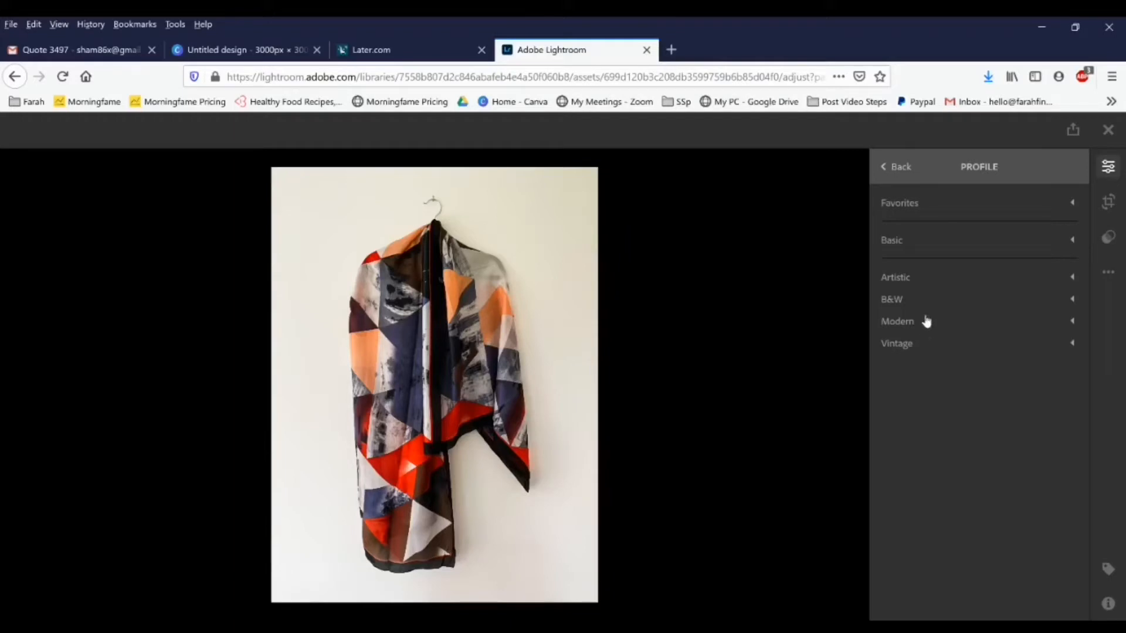
left_click(896, 277)
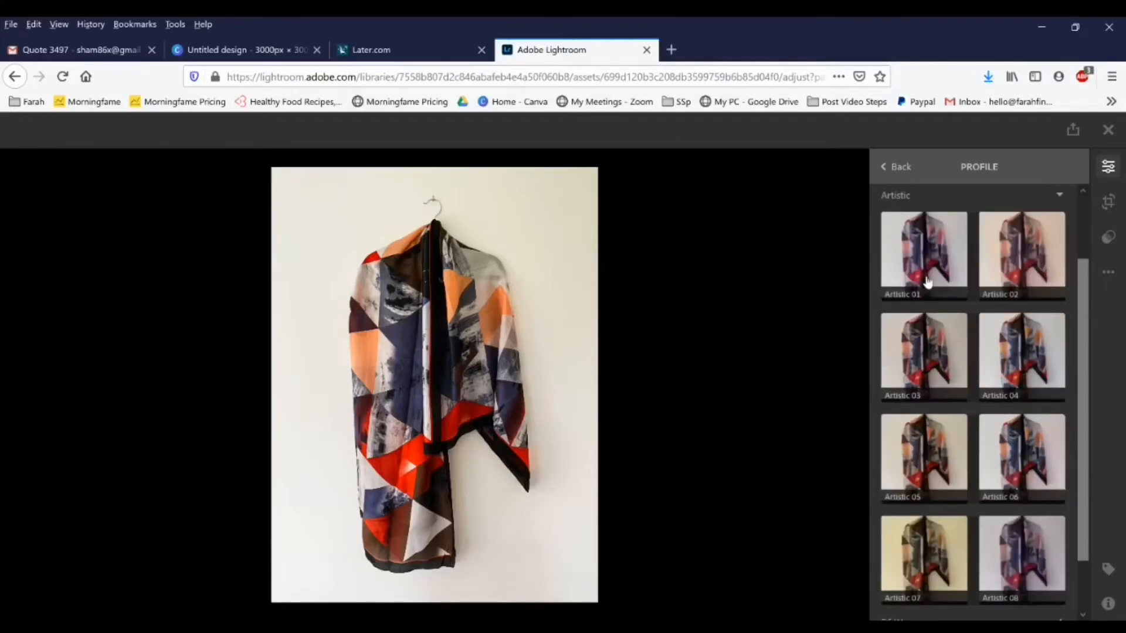
scroll("down", 3)
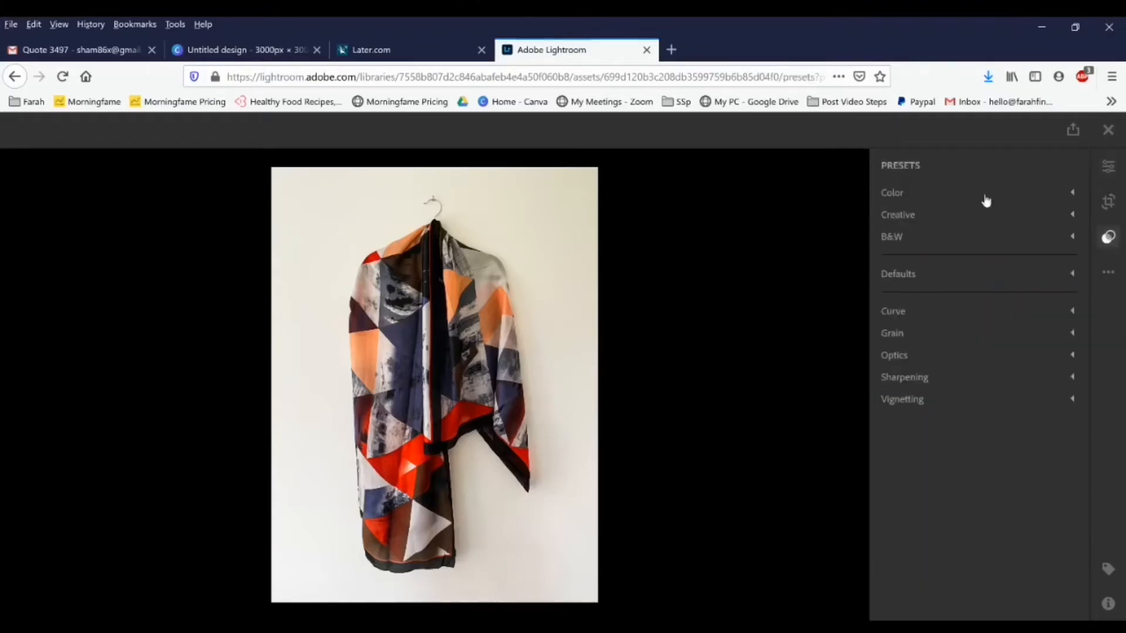
mouse_move(961, 319)
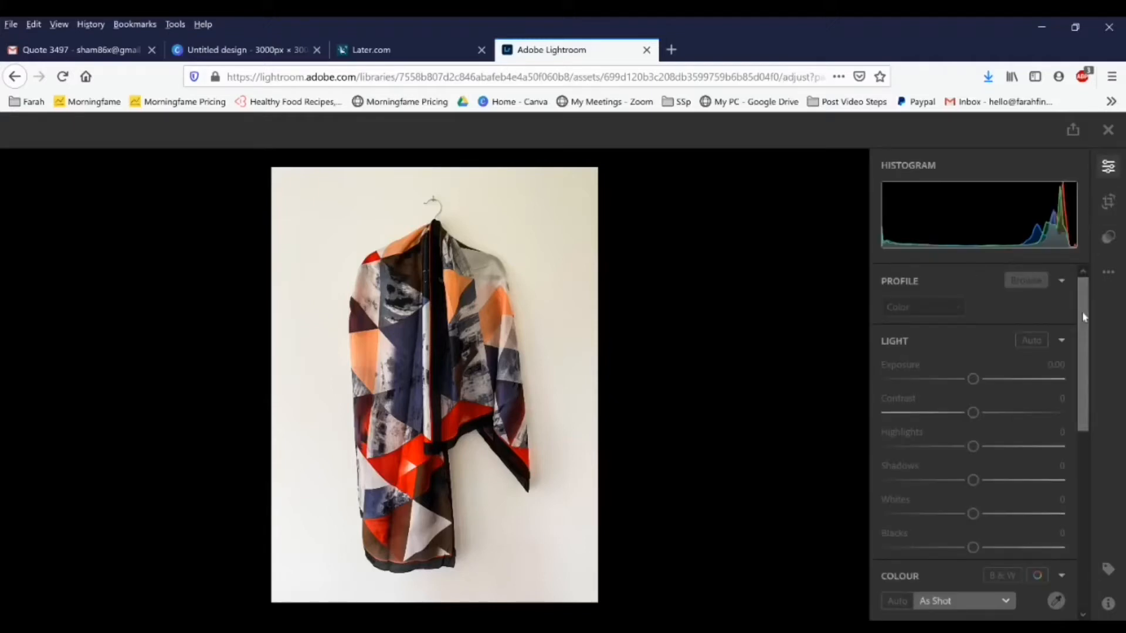
Raise exposure to about 0.96, whites to 7 and highlights to 6
scroll("down", 3)
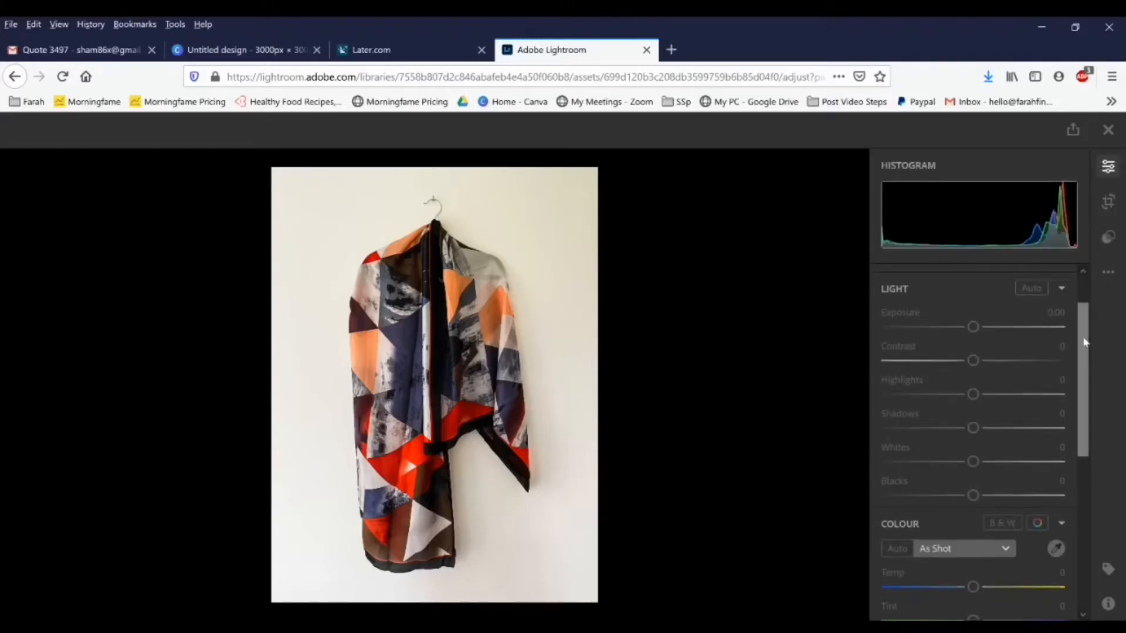
left_click_drag(973, 326, 975, 326)
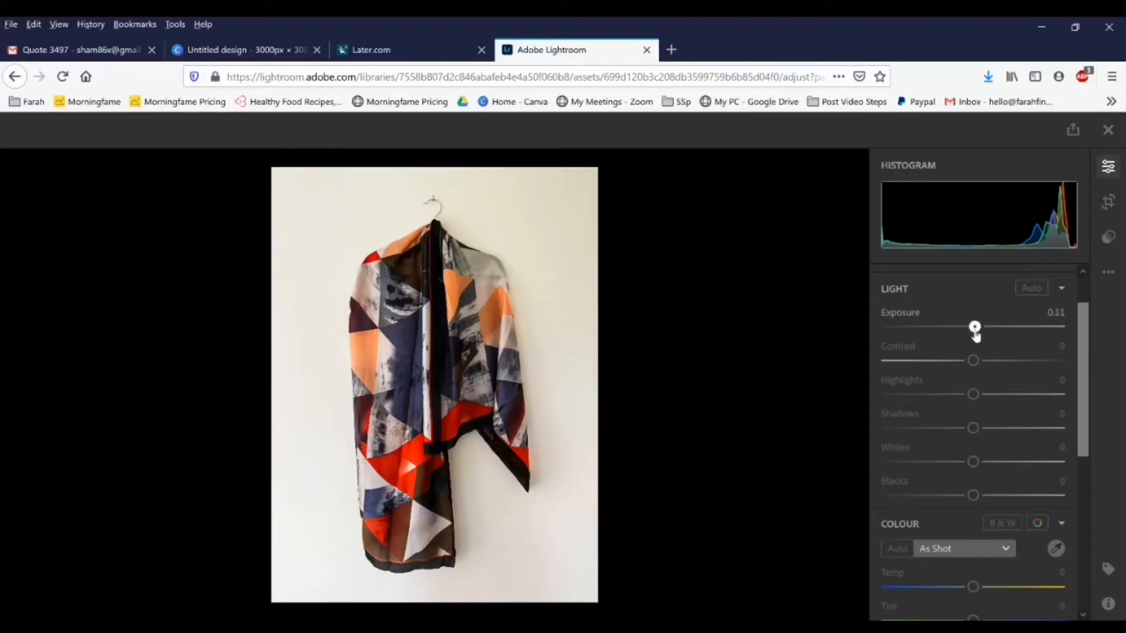
left_click_drag(975, 327, 985, 327)
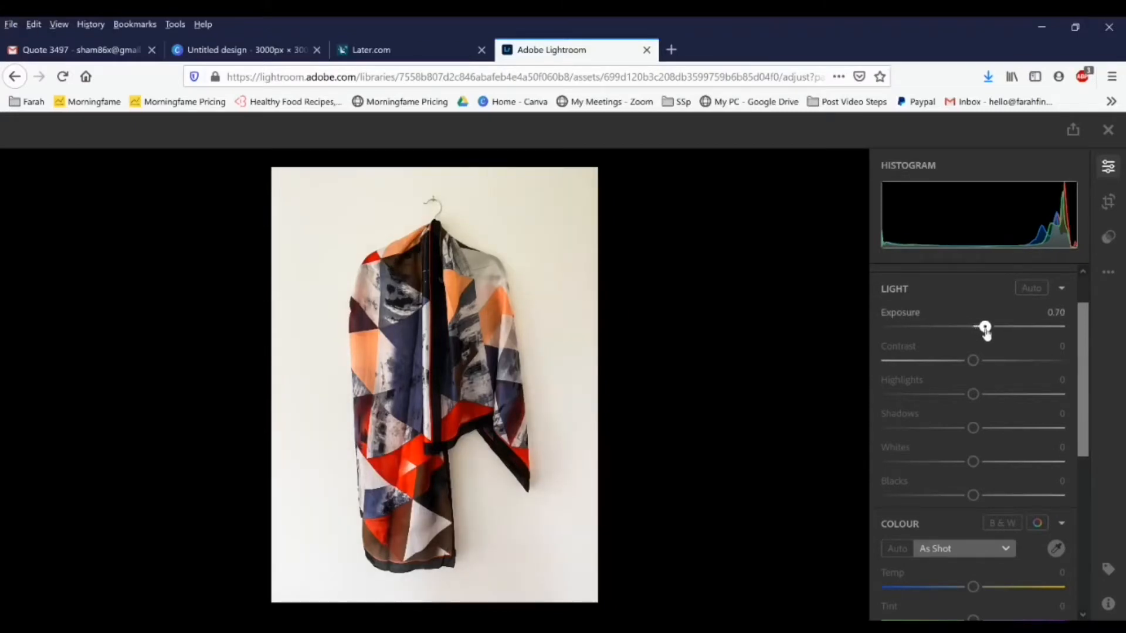
left_click_drag(984, 328, 991, 327)
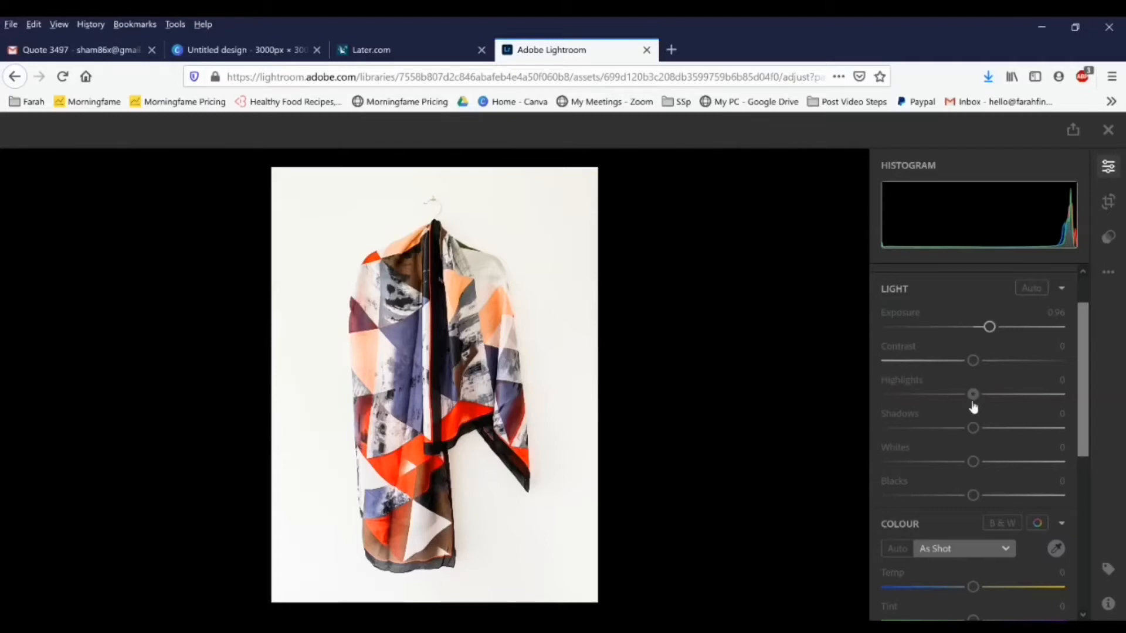
mouse_move(976, 445)
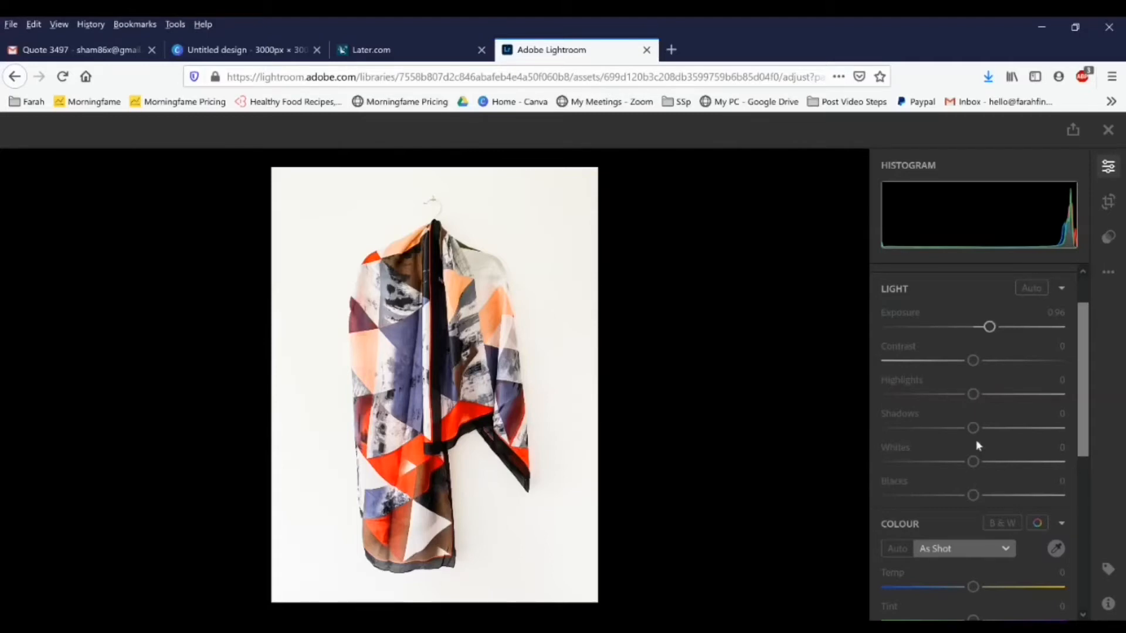
left_click_drag(973, 461, 980, 461)
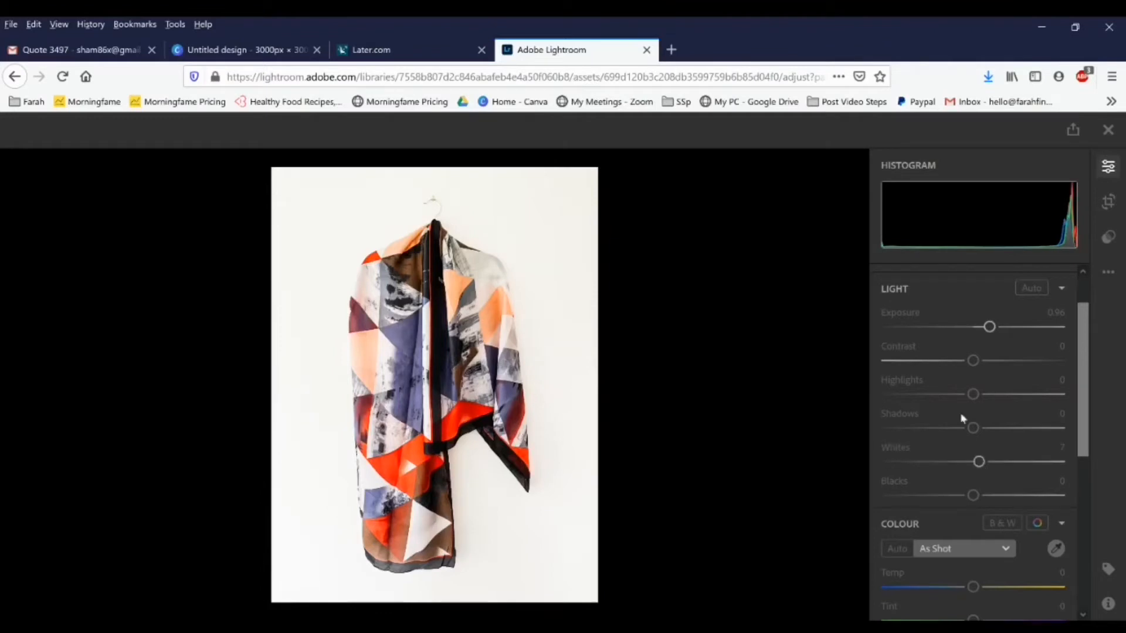
left_click_drag(973, 394, 975, 394)
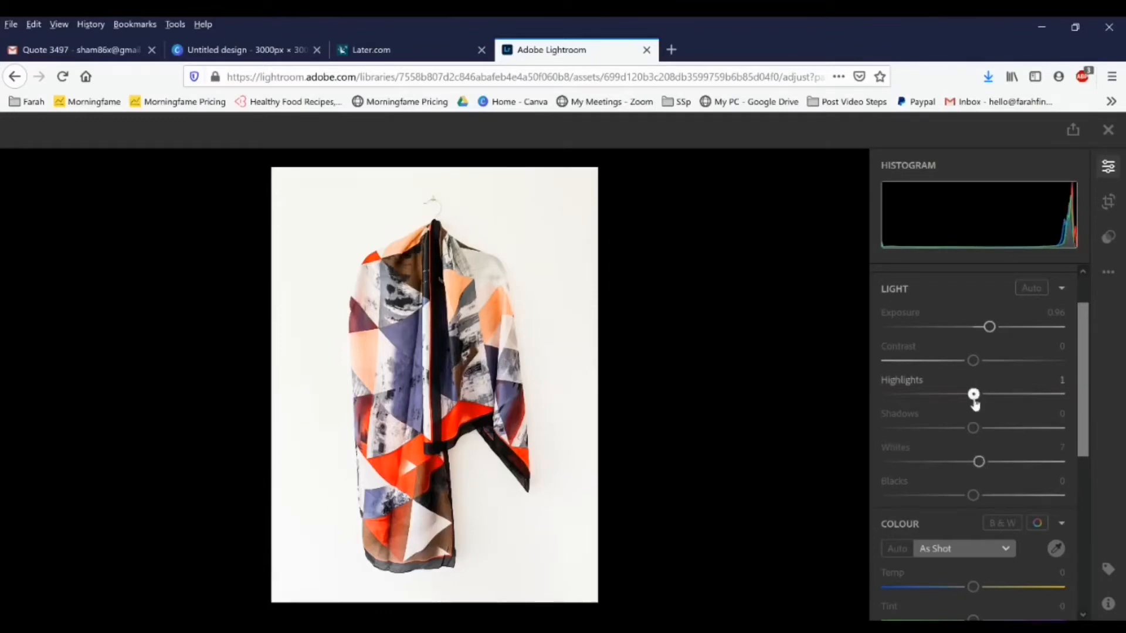
left_click_drag(973, 393, 979, 394)
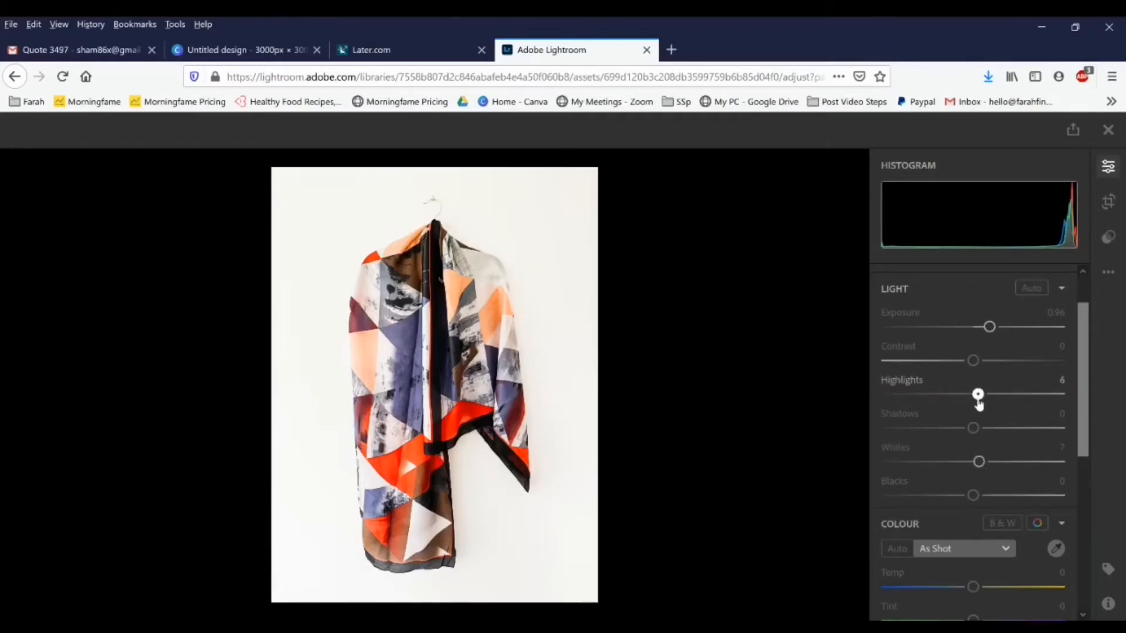
Cool the temperature to -11 and boost vibrance to 13
scroll("down", 3)
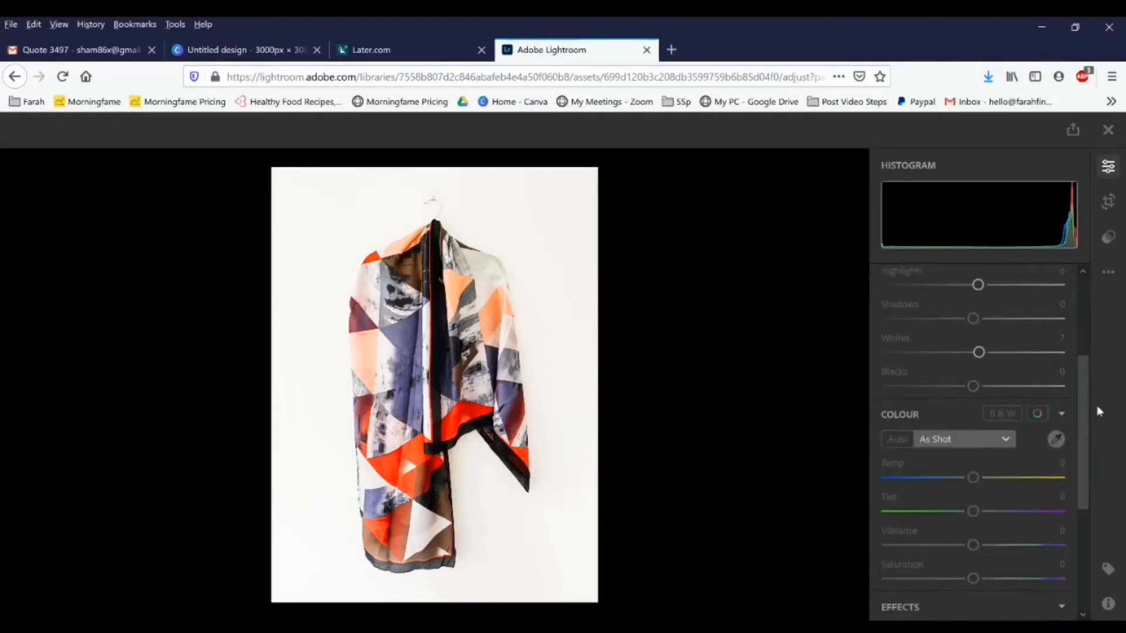
scroll("down", 3)
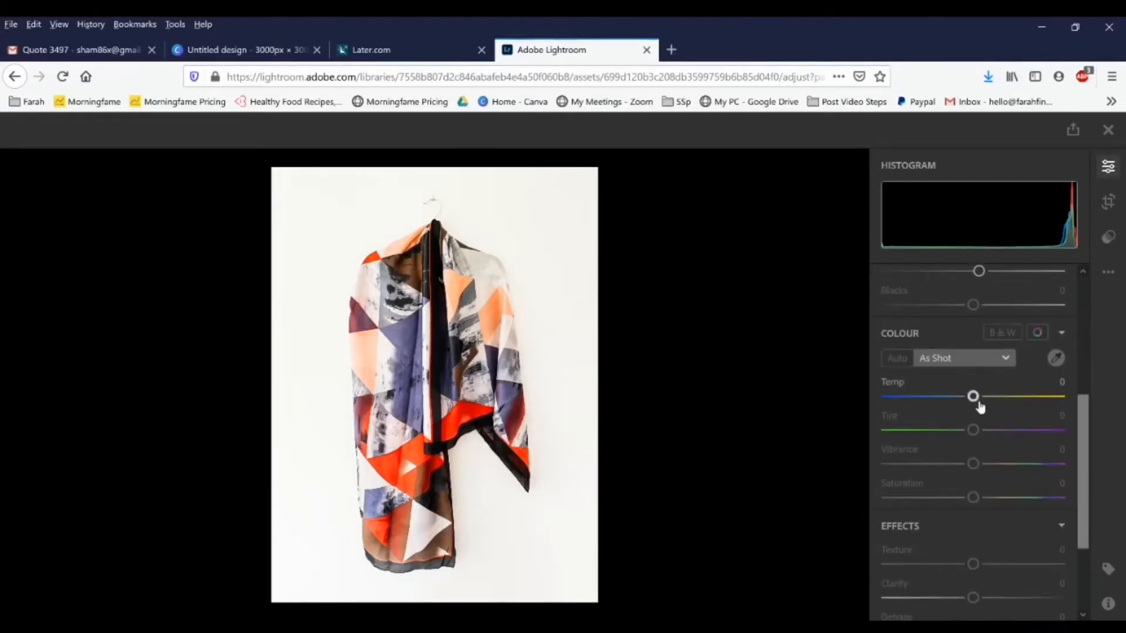
left_click_drag(973, 396, 966, 396)
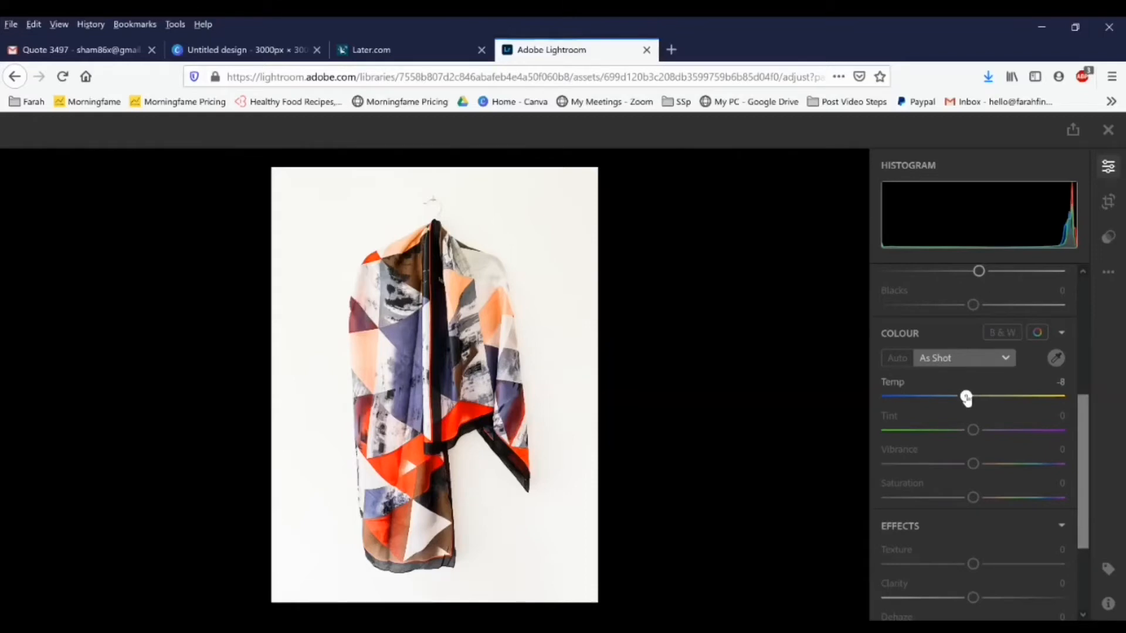
left_click_drag(967, 397, 963, 397)
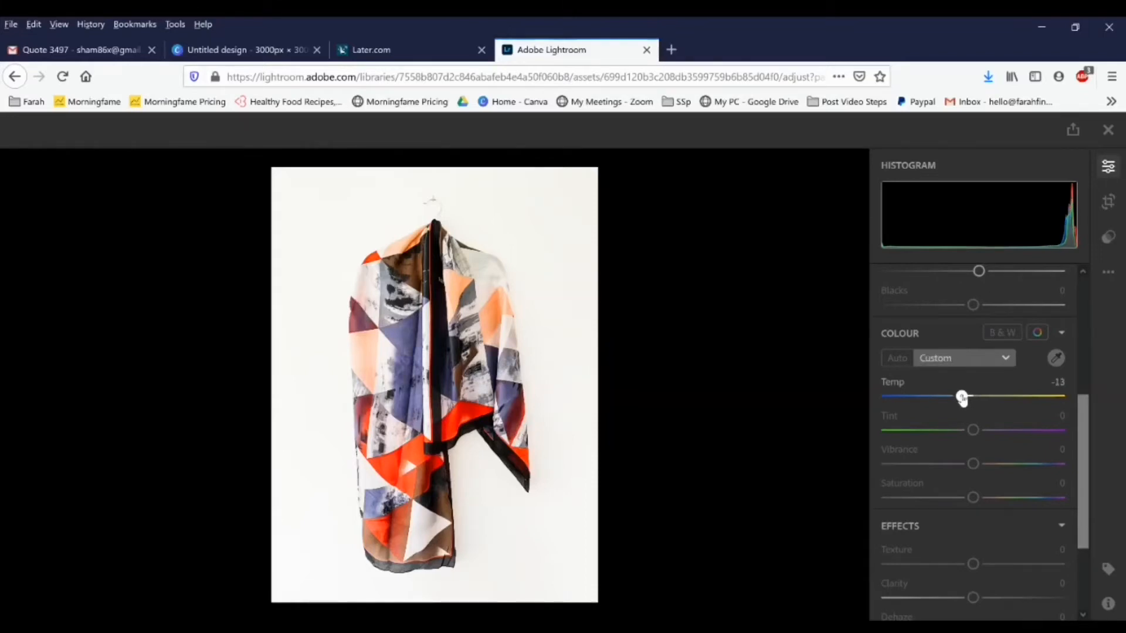
left_click_drag(959, 397, 964, 397)
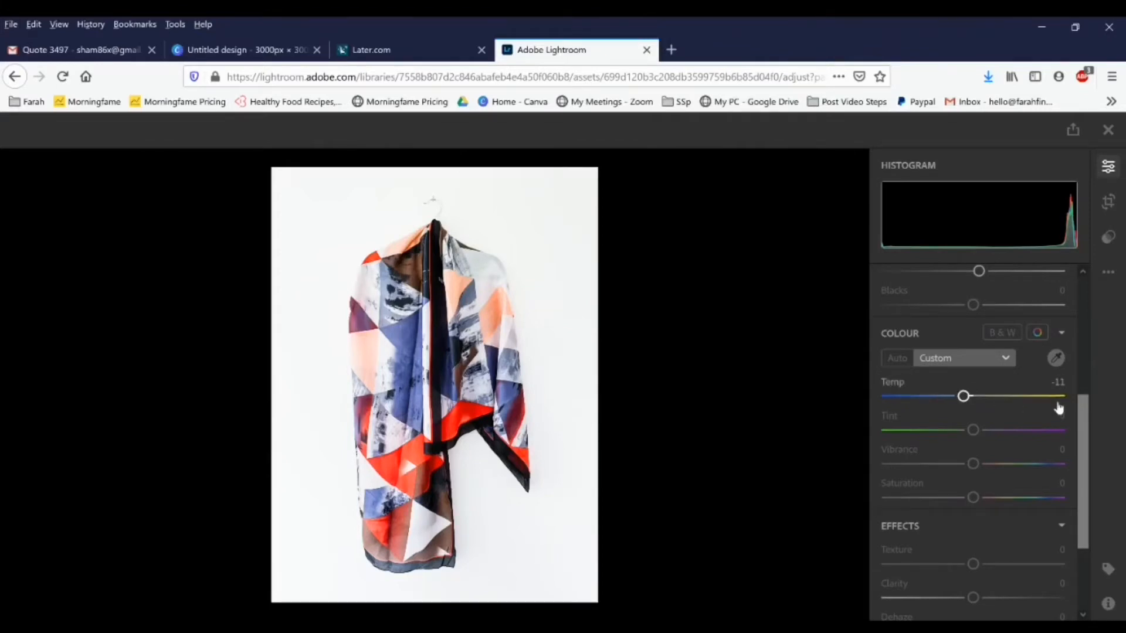
scroll("down", 3)
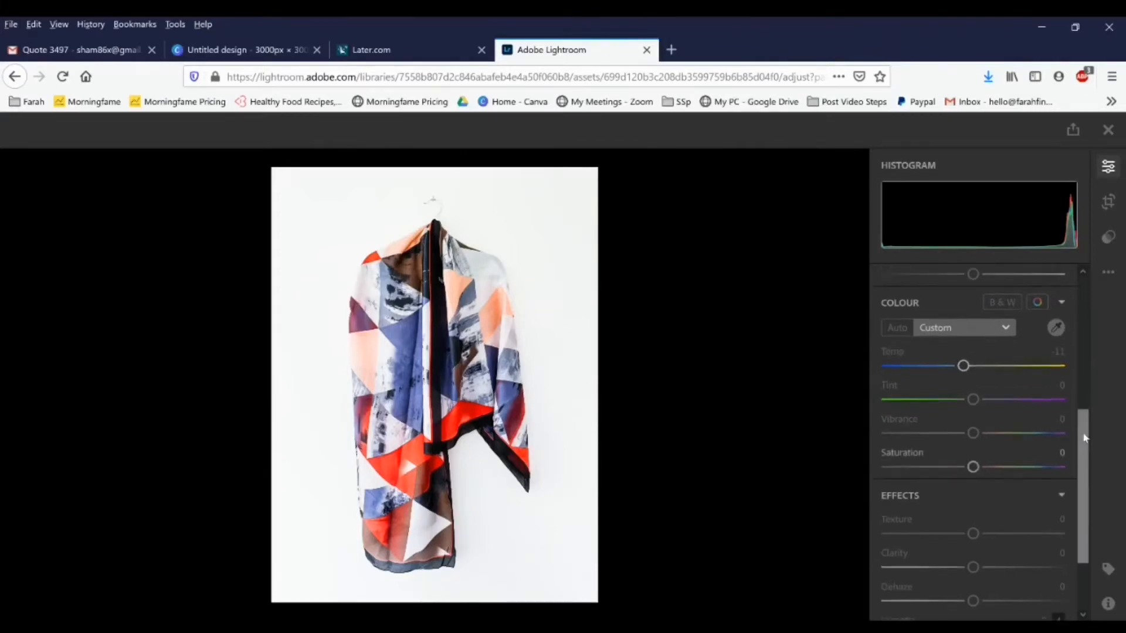
left_click_drag(972, 433, 978, 433)
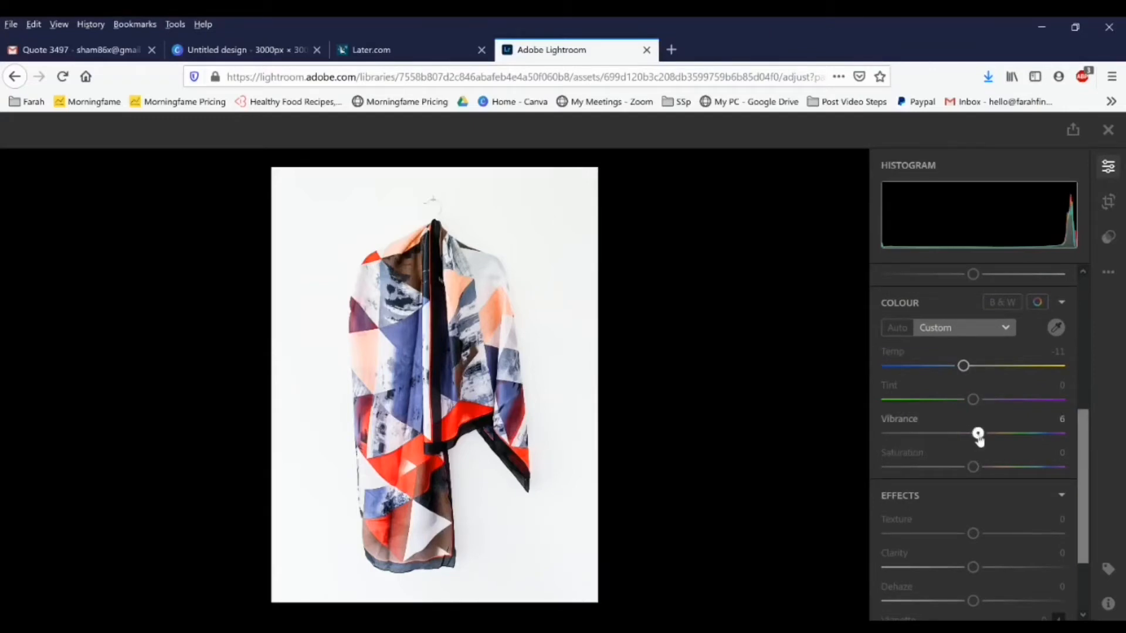
left_click_drag(978, 432, 984, 433)
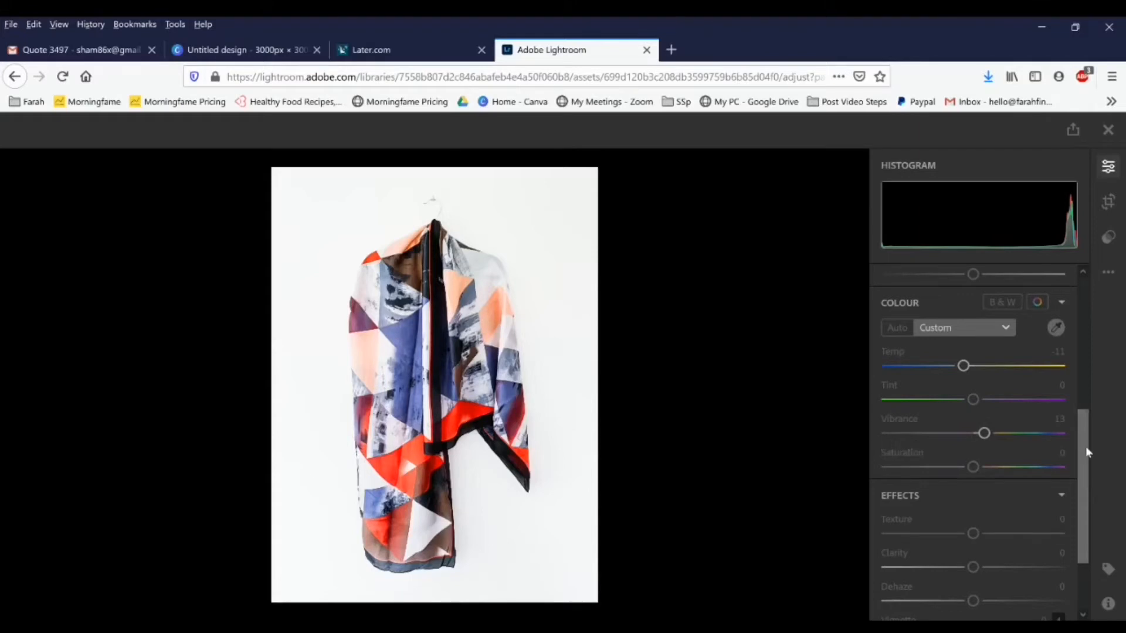
scroll("down", 3)
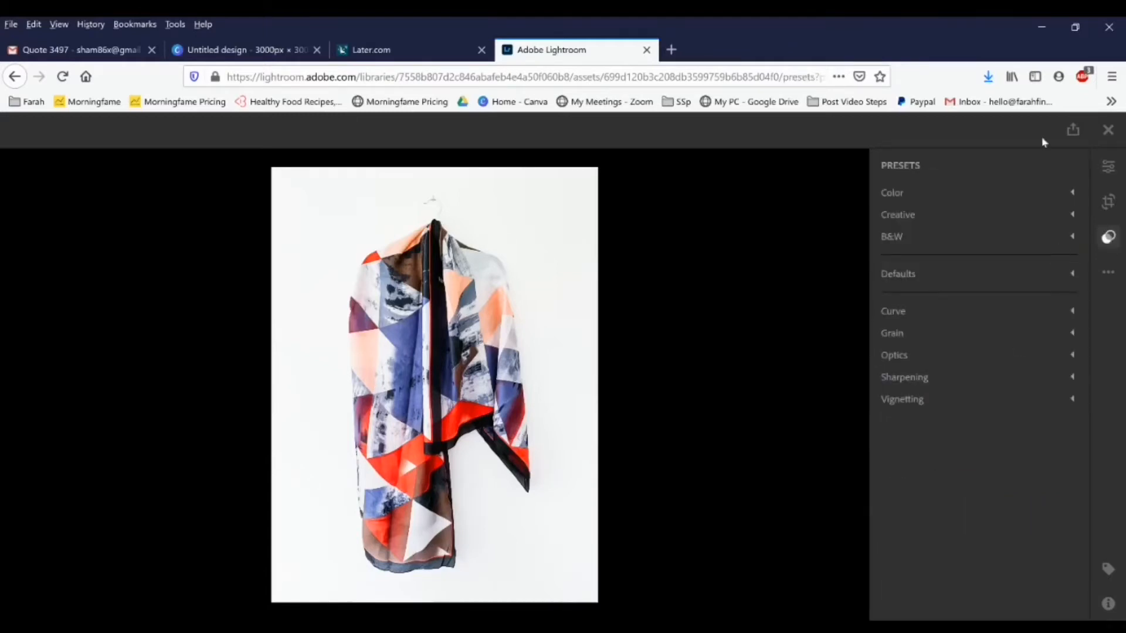
Try the Bright and High Contrast Color presets, then apply Vivid
left_click(892, 192)
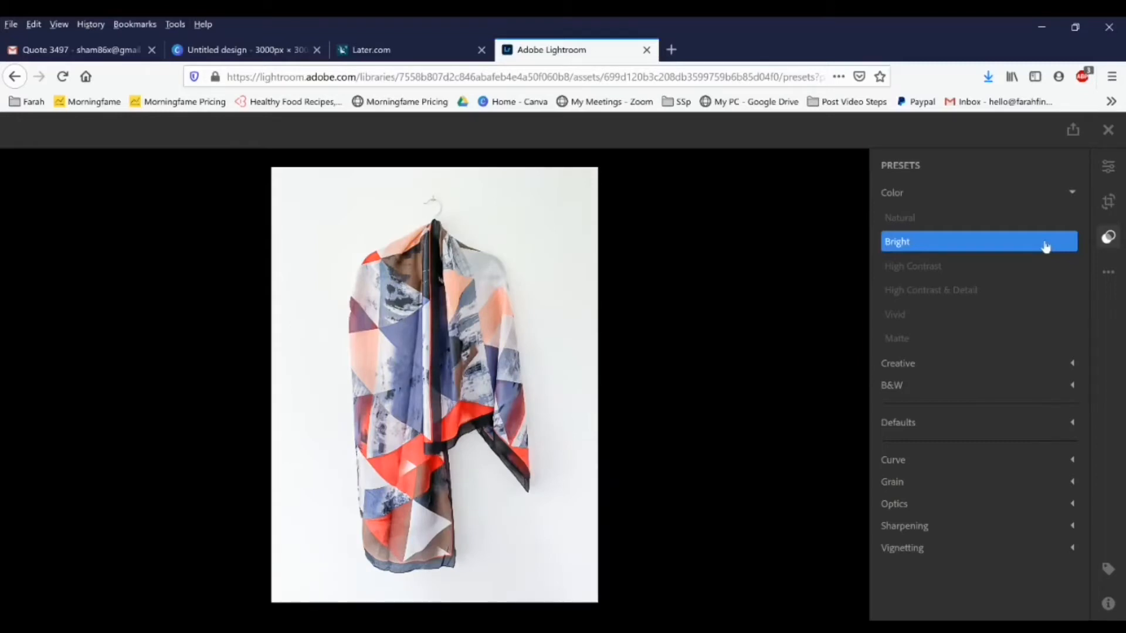
left_click(976, 265)
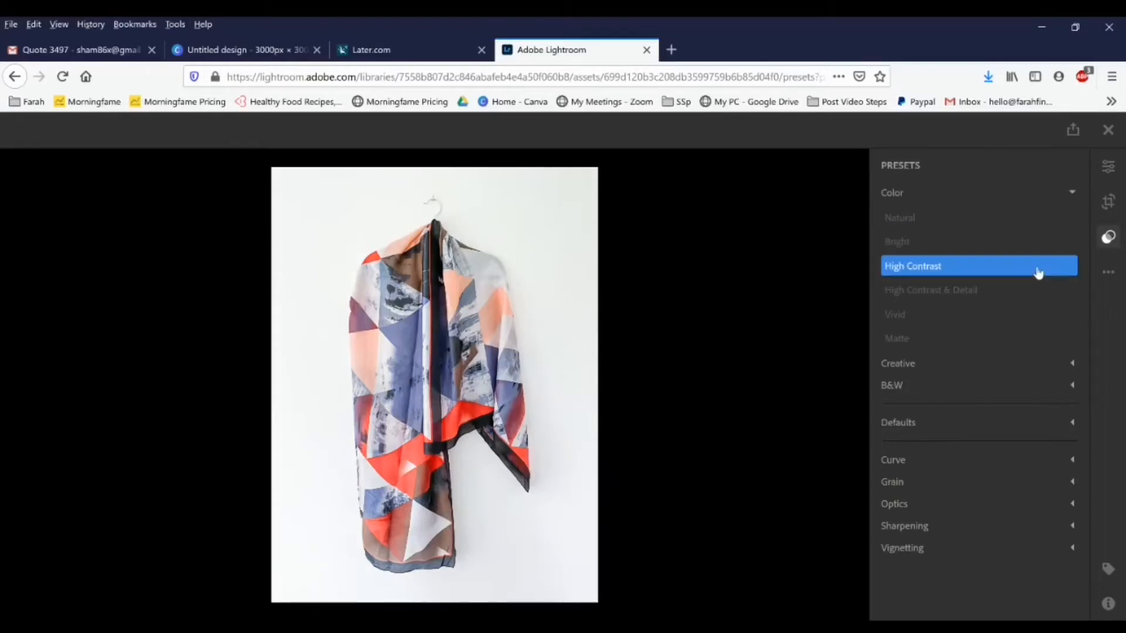
left_click(912, 266)
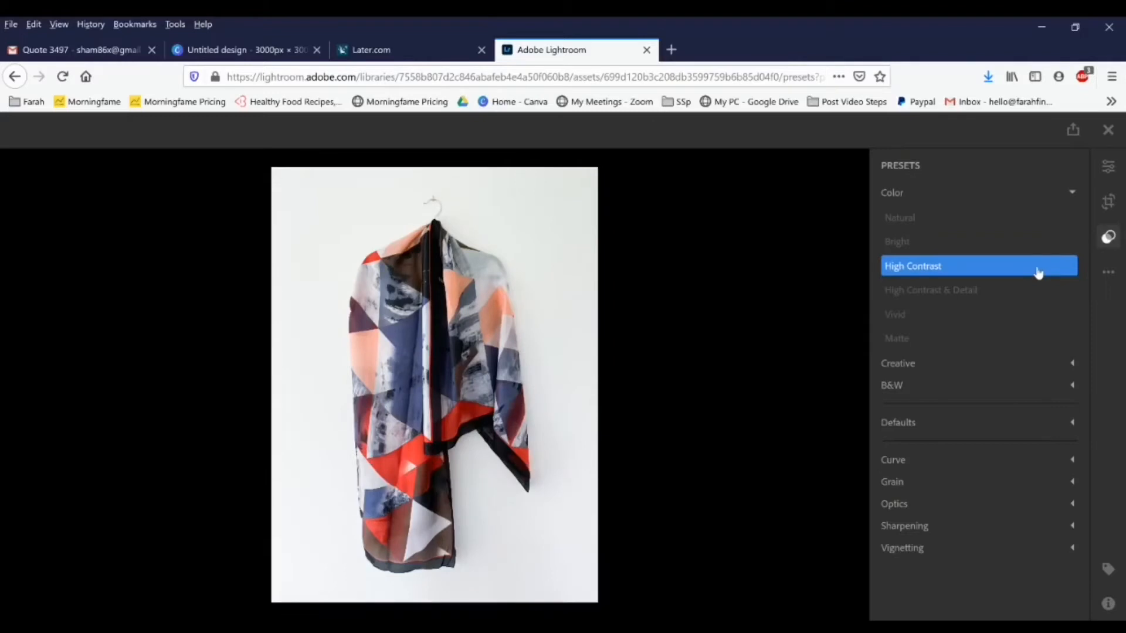
mouse_move(1026, 295)
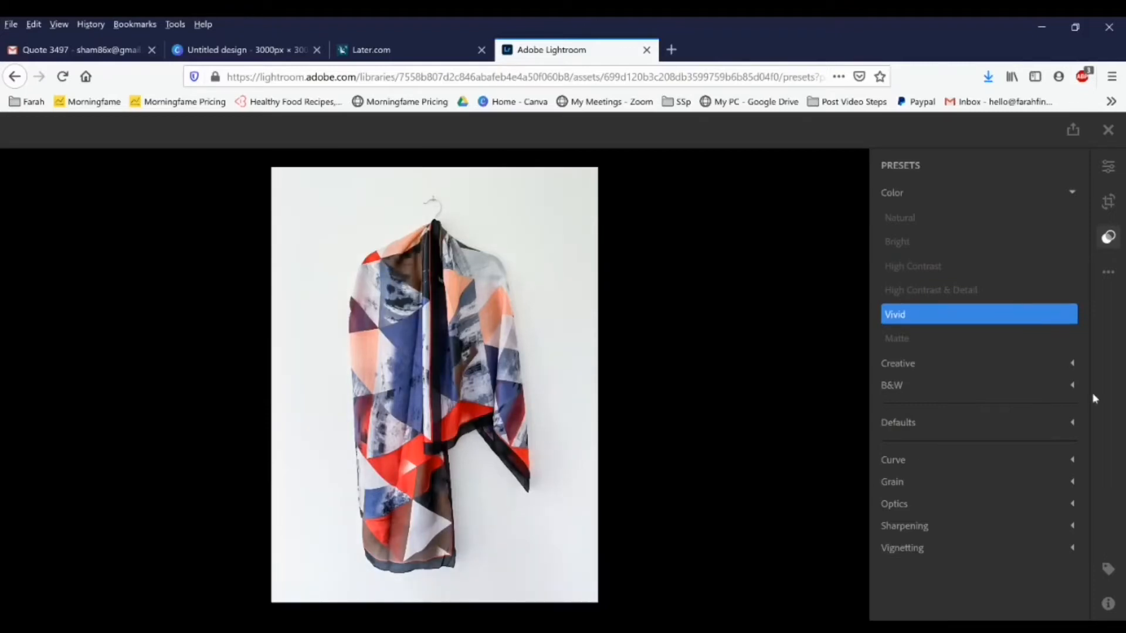
left_click(897, 422)
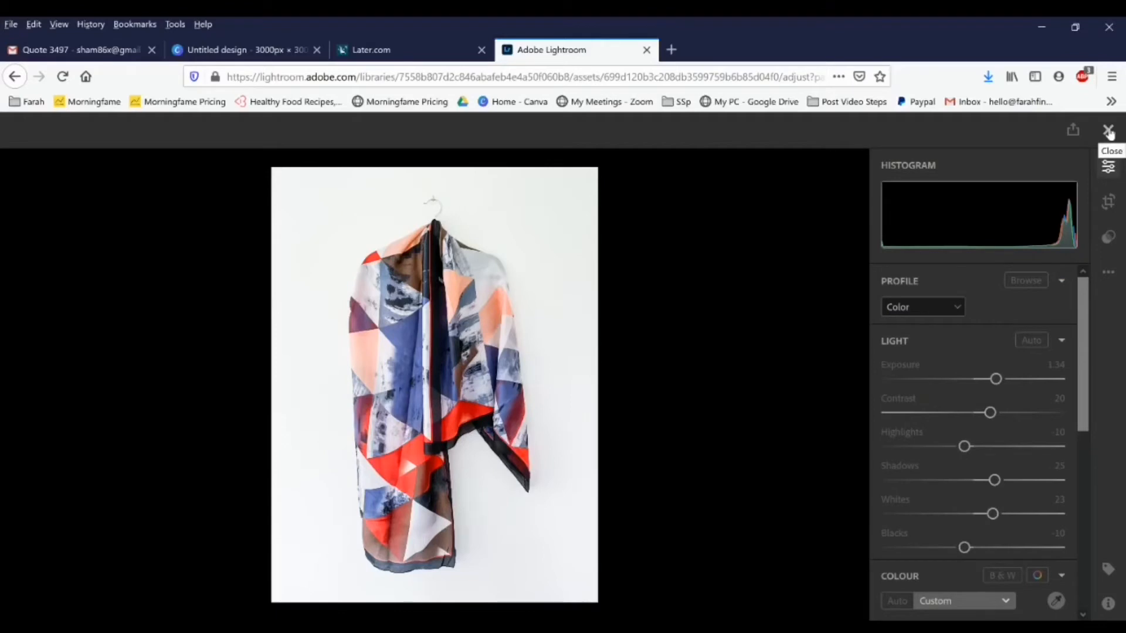
mouse_move(1098, 140)
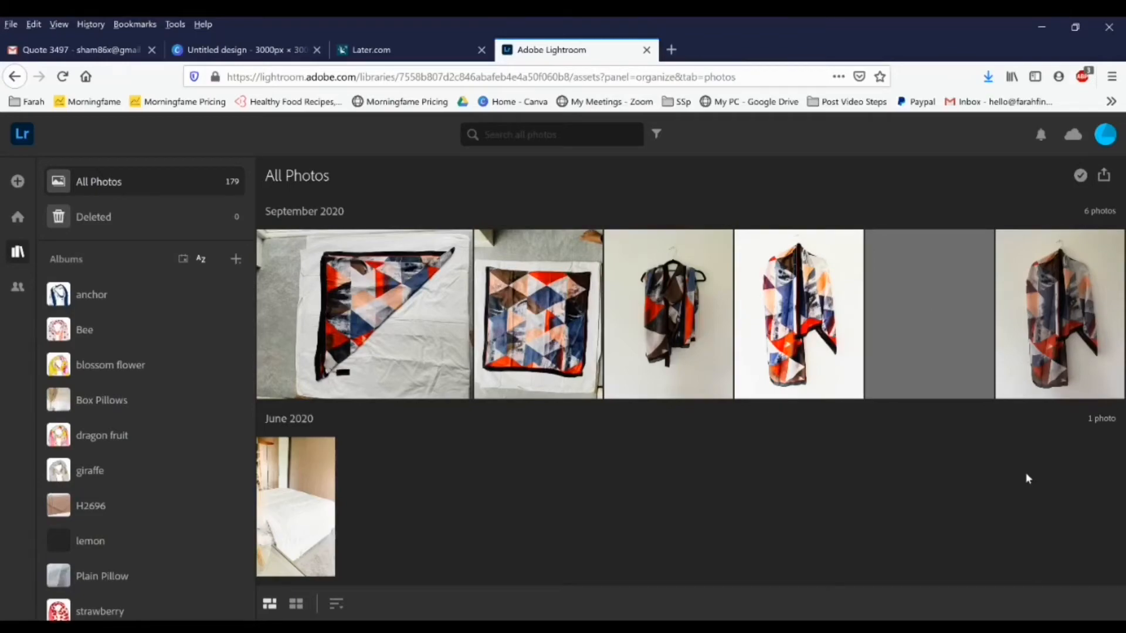
From the Canva home page, create a custom 3000 × 4500 px design
left_click(670, 50)
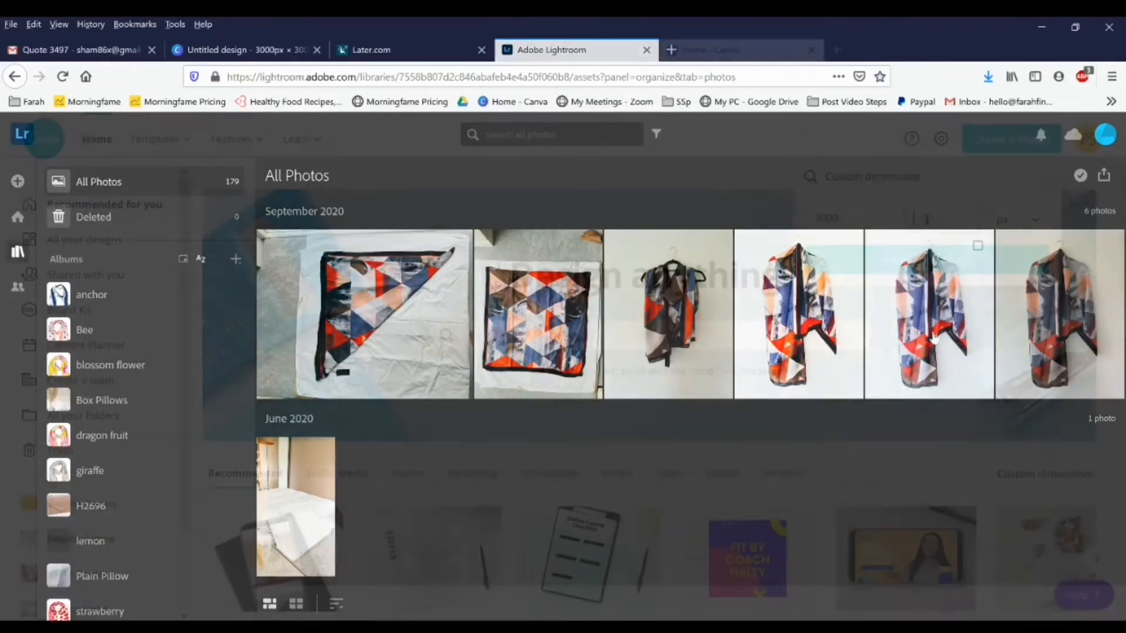
left_click(726, 50)
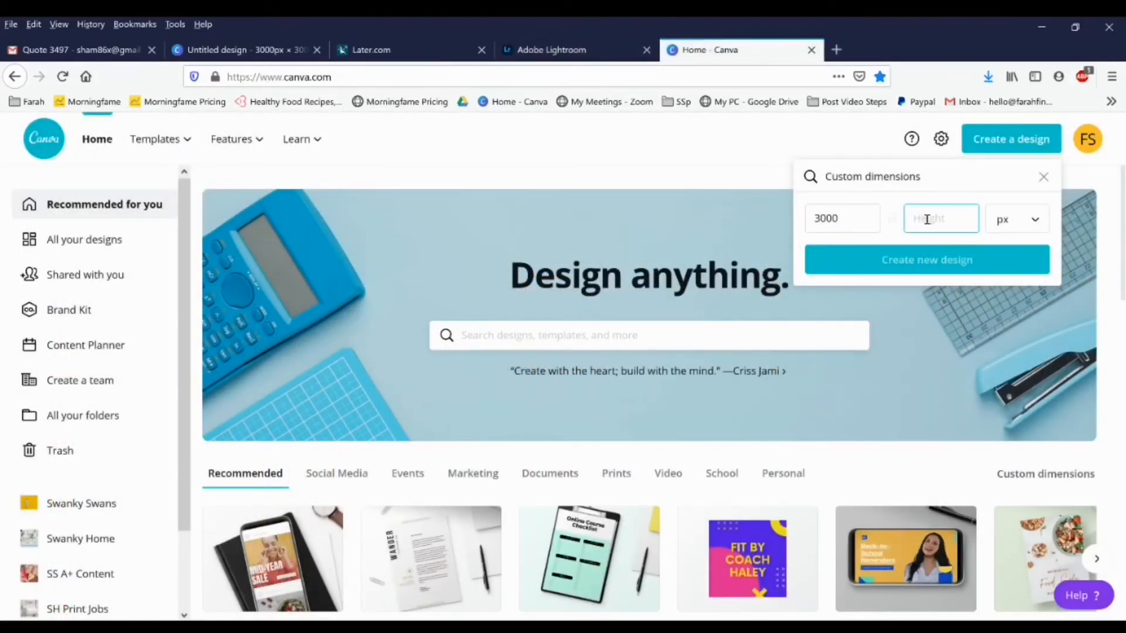
type("4")
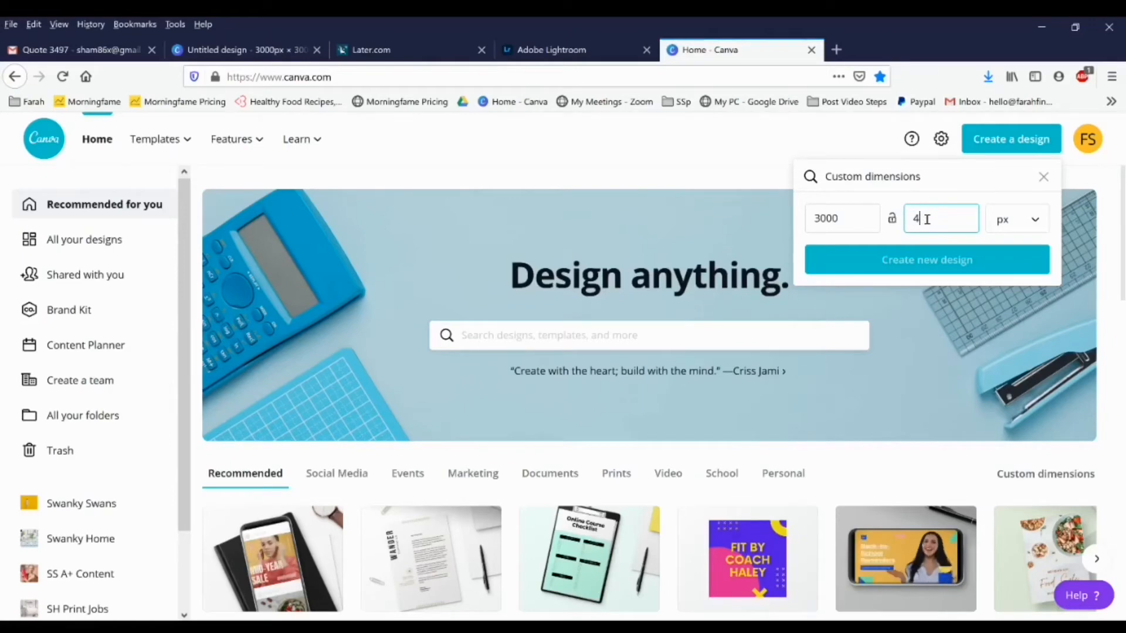
type("500")
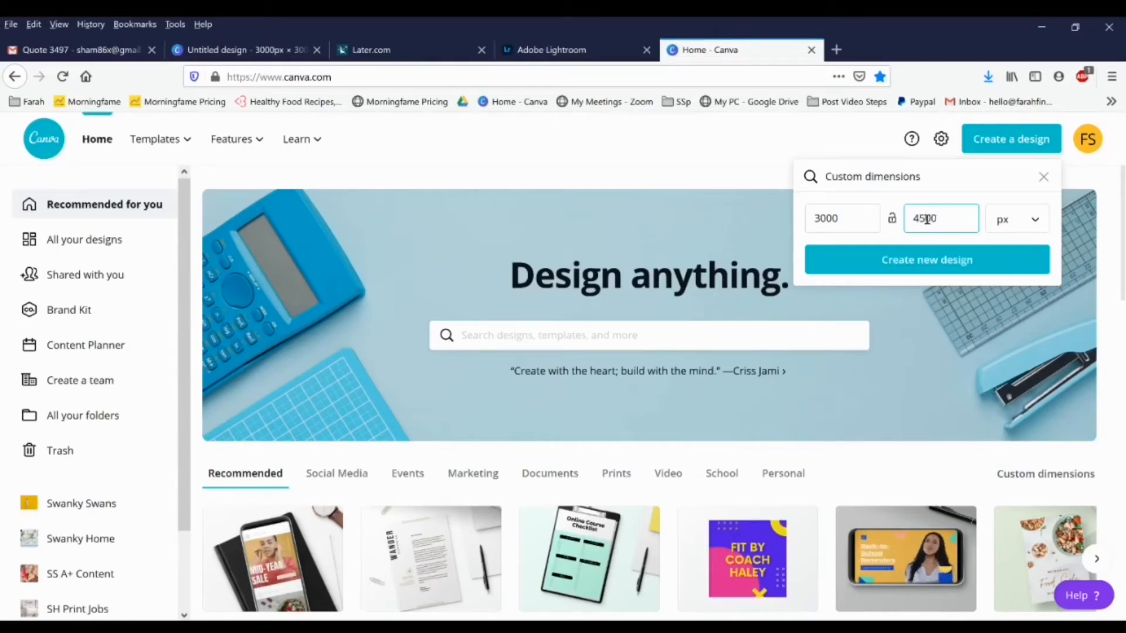
left_click(927, 260)
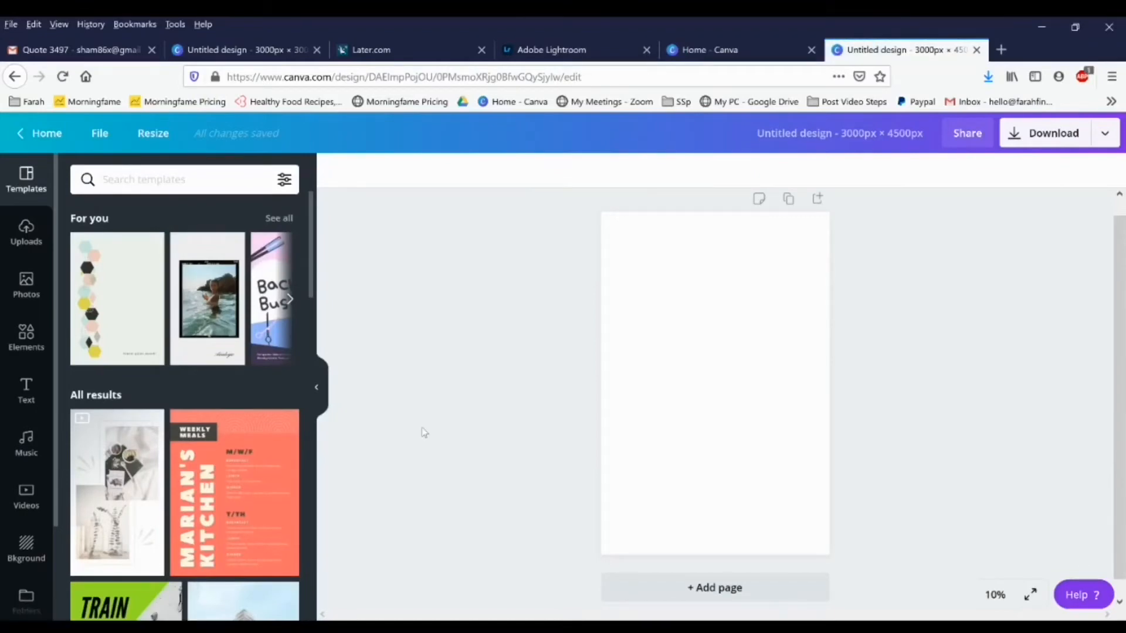
Add the uploaded scarf photo to the page and enlarge it by dragging its corner
left_click(26, 232)
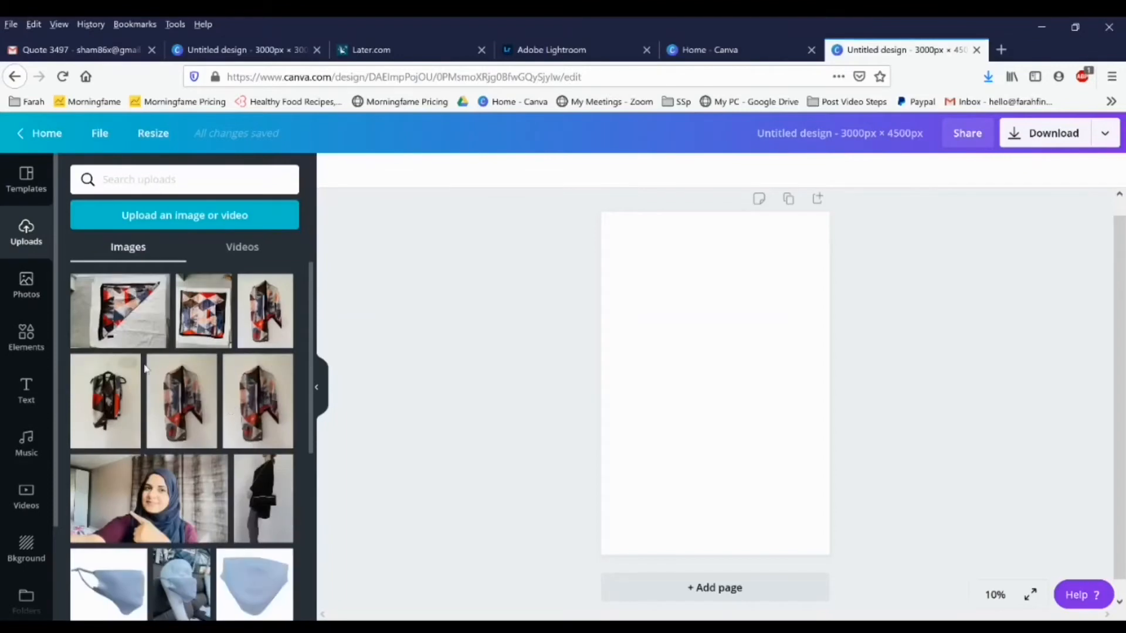
mouse_move(275, 322)
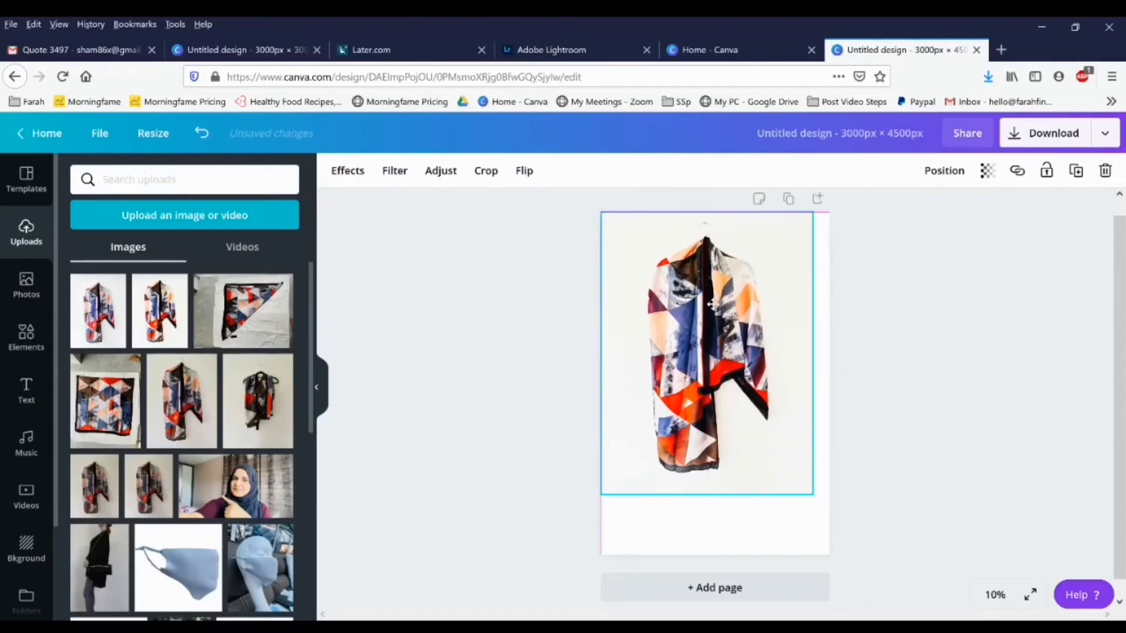
left_click(706, 352)
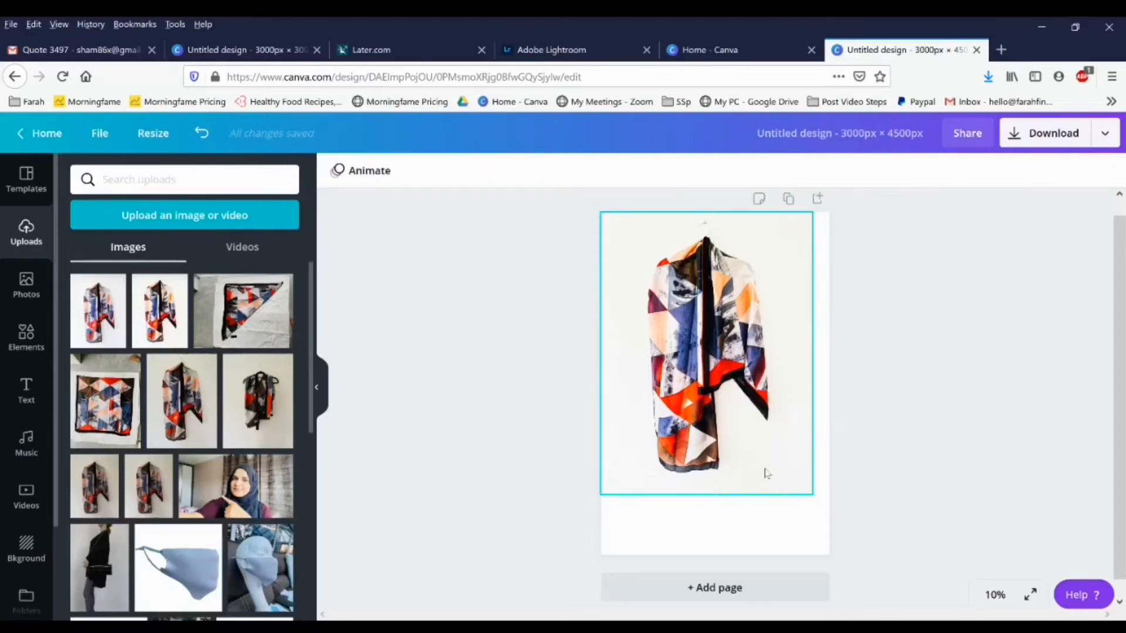
left_click(705, 352)
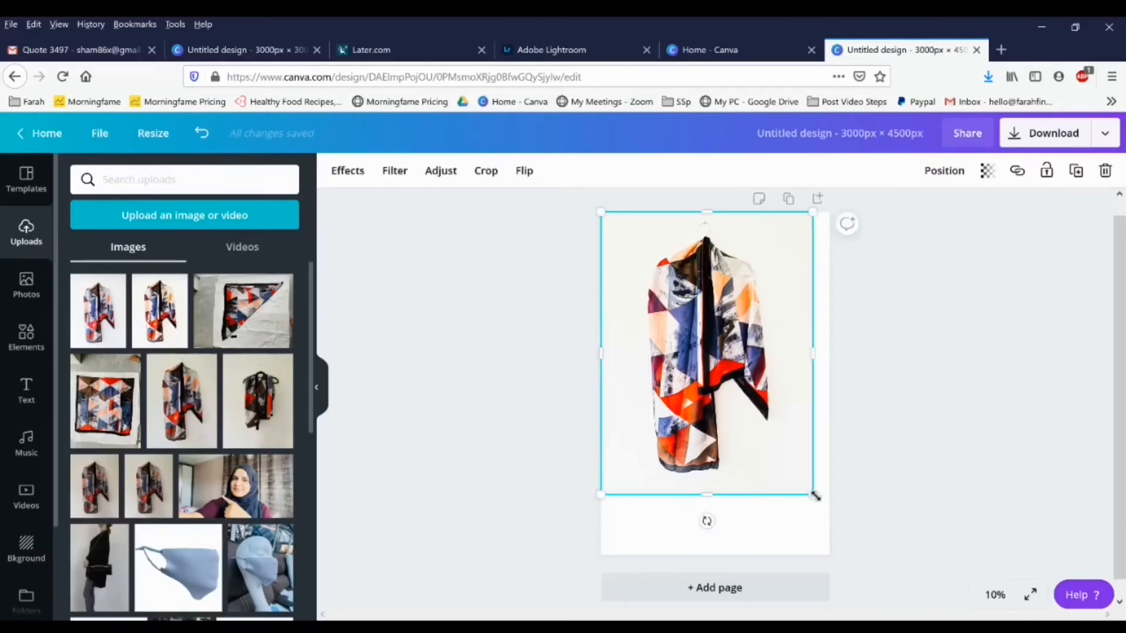
left_click_drag(814, 495, 854, 553)
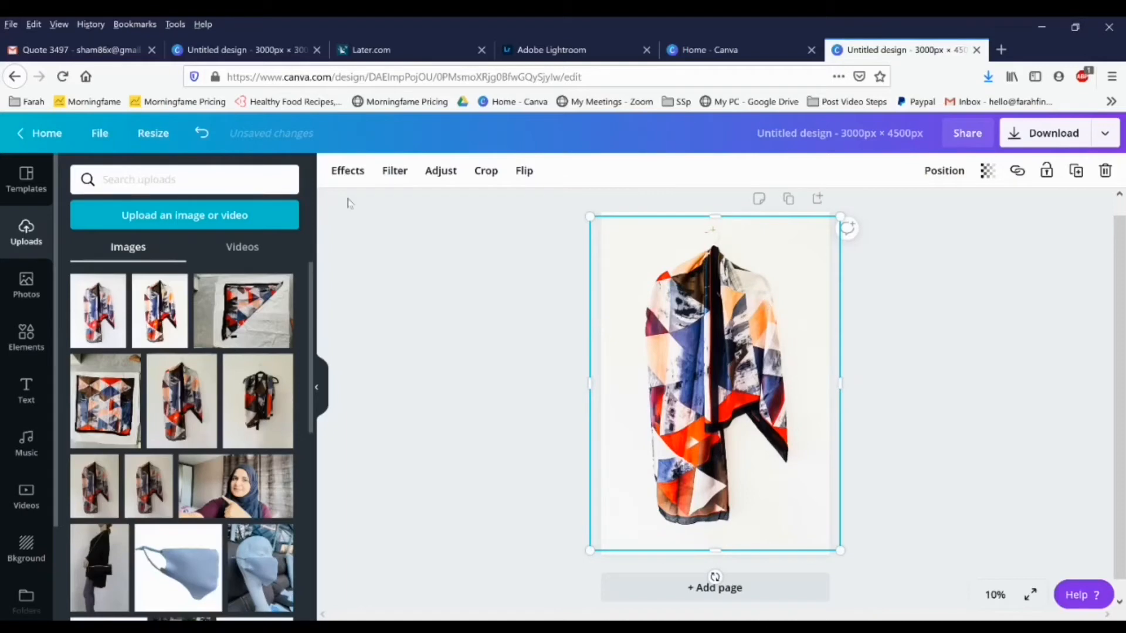
Remove the scarf photo's background with Effects, then return to Uploads
left_click(347, 170)
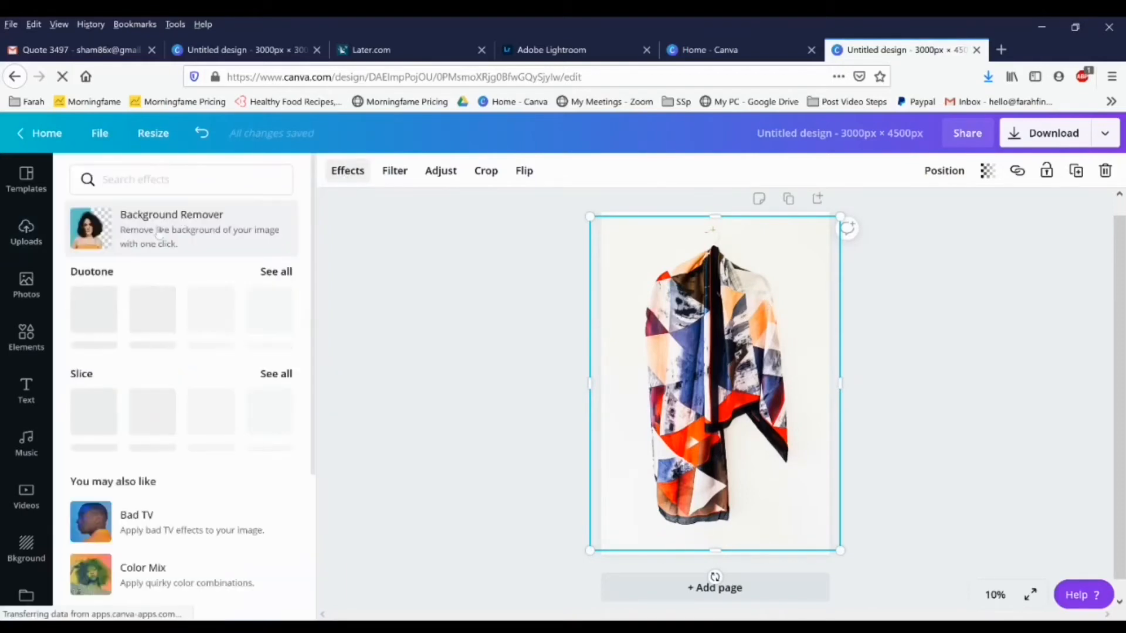
left_click(171, 228)
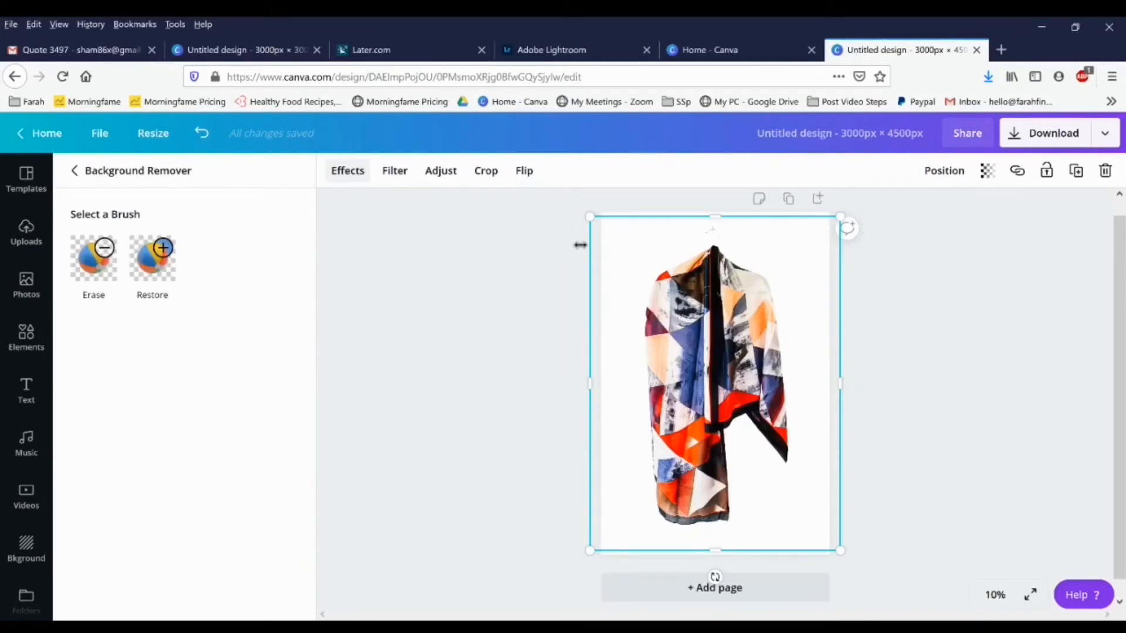
left_click(26, 231)
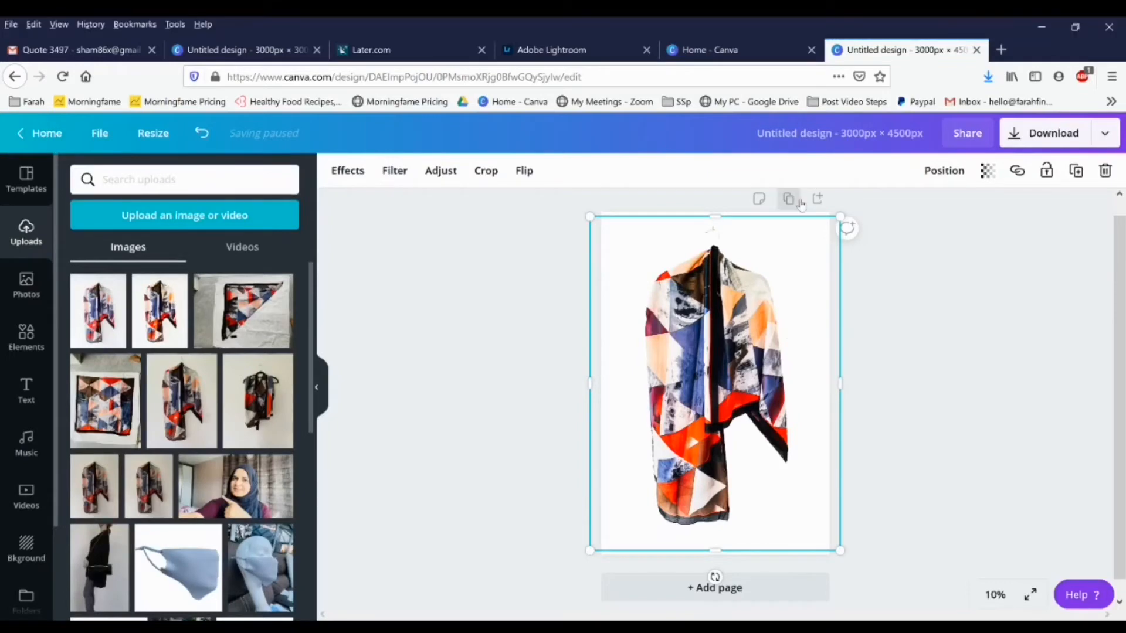
mouse_move(816, 199)
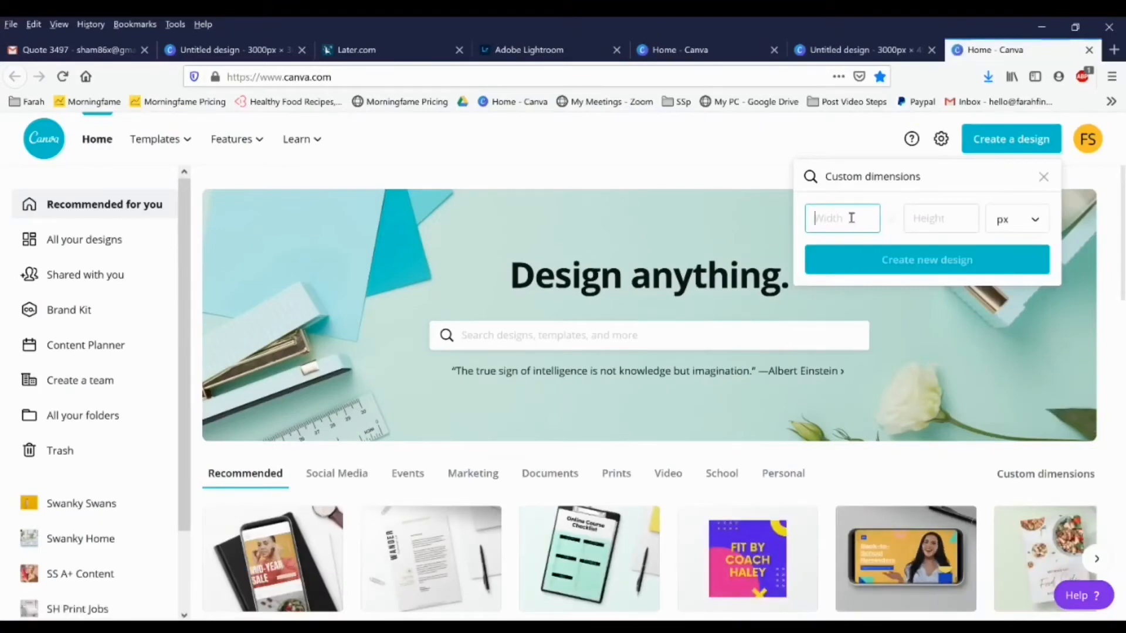
Enter 3000 width and 3000 height in px and create the square design
type("3000")
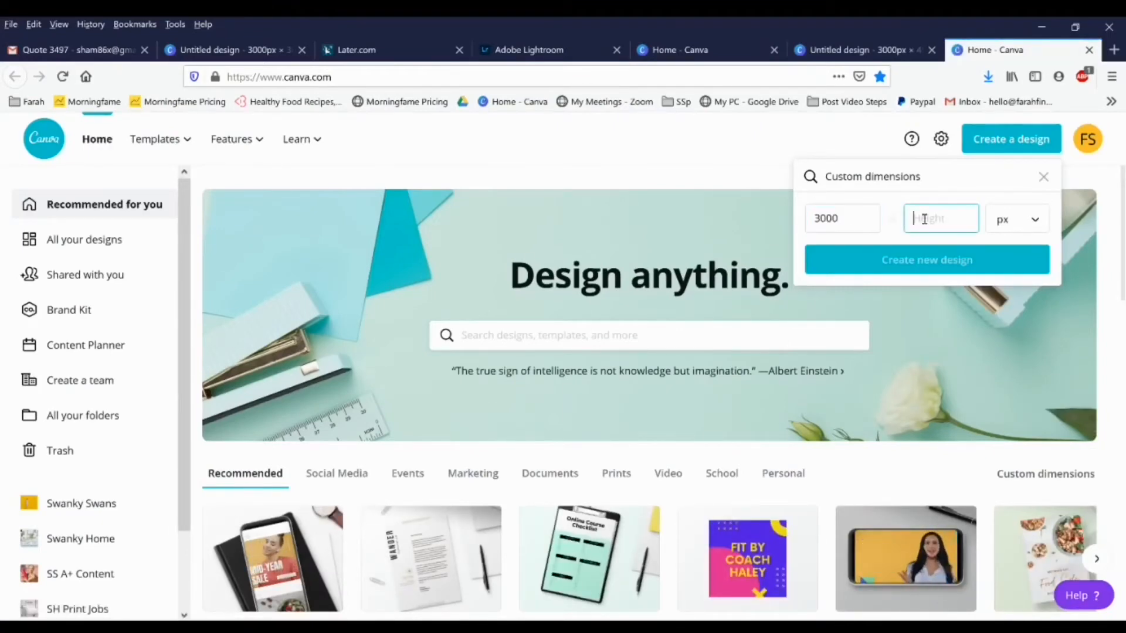
type("3000")
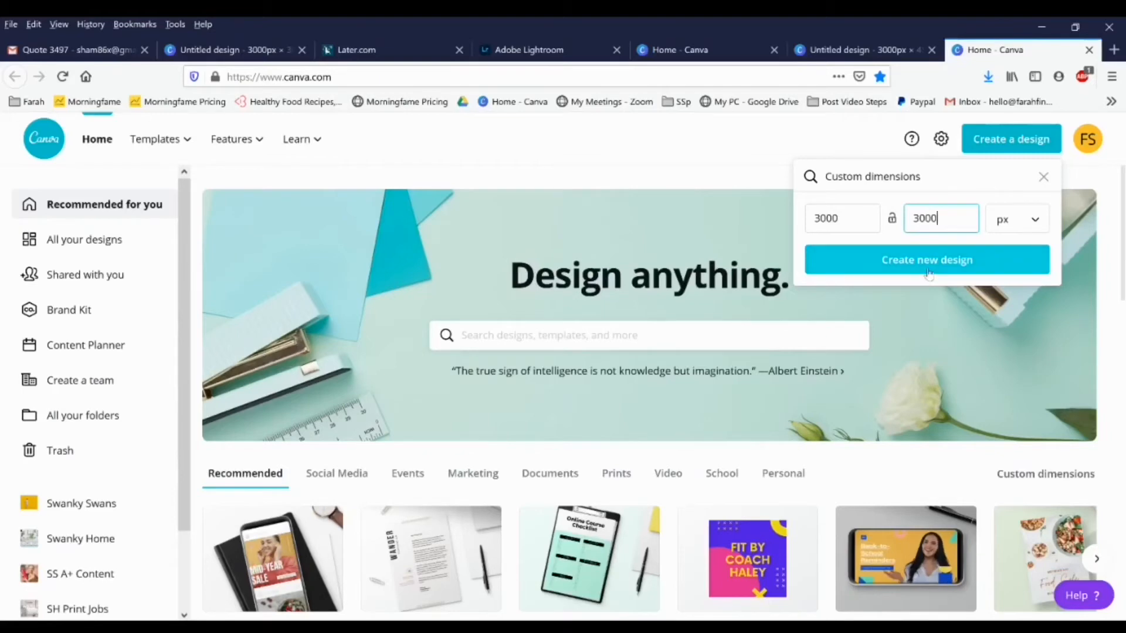
left_click(927, 260)
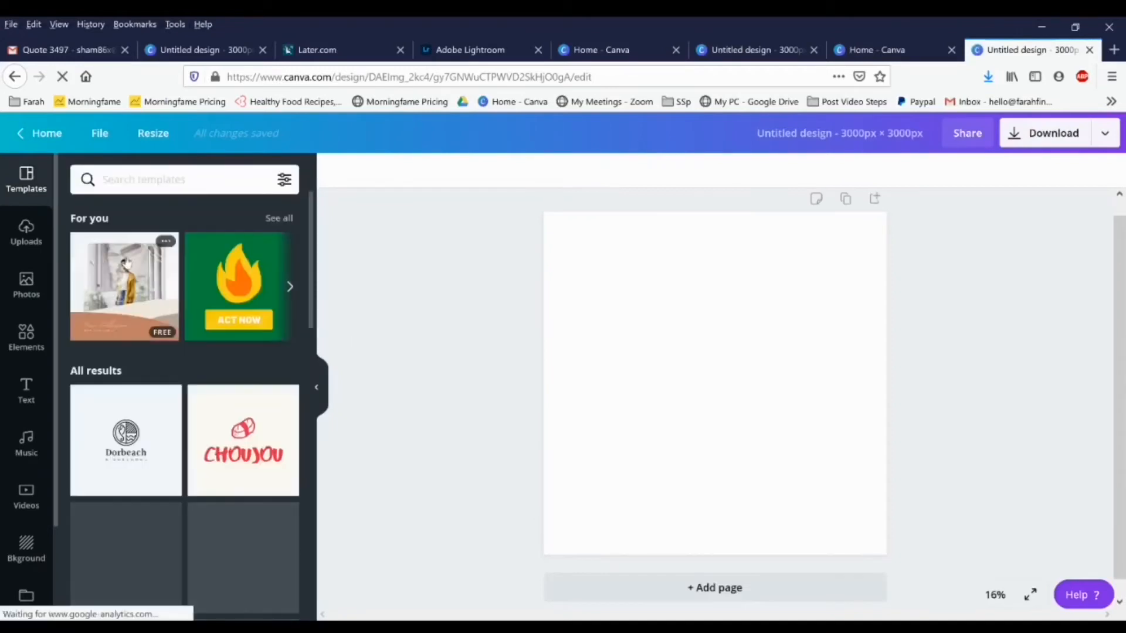
Add the flat scarf photo from Uploads and crop it to the scarf edges
left_click(26, 232)
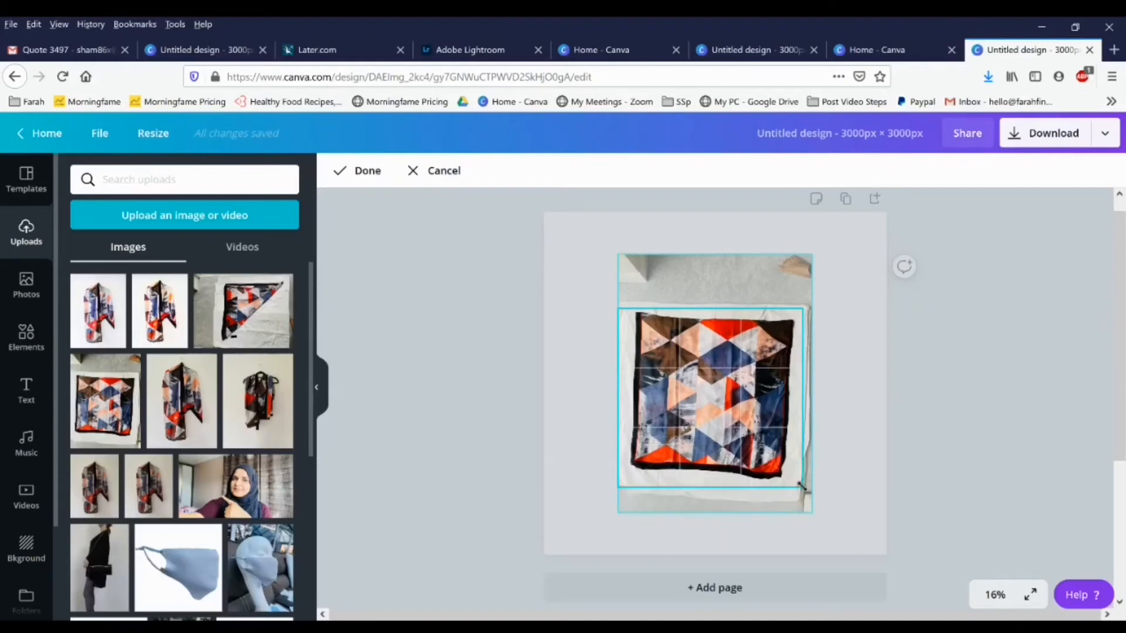
left_click_drag(809, 486, 800, 481)
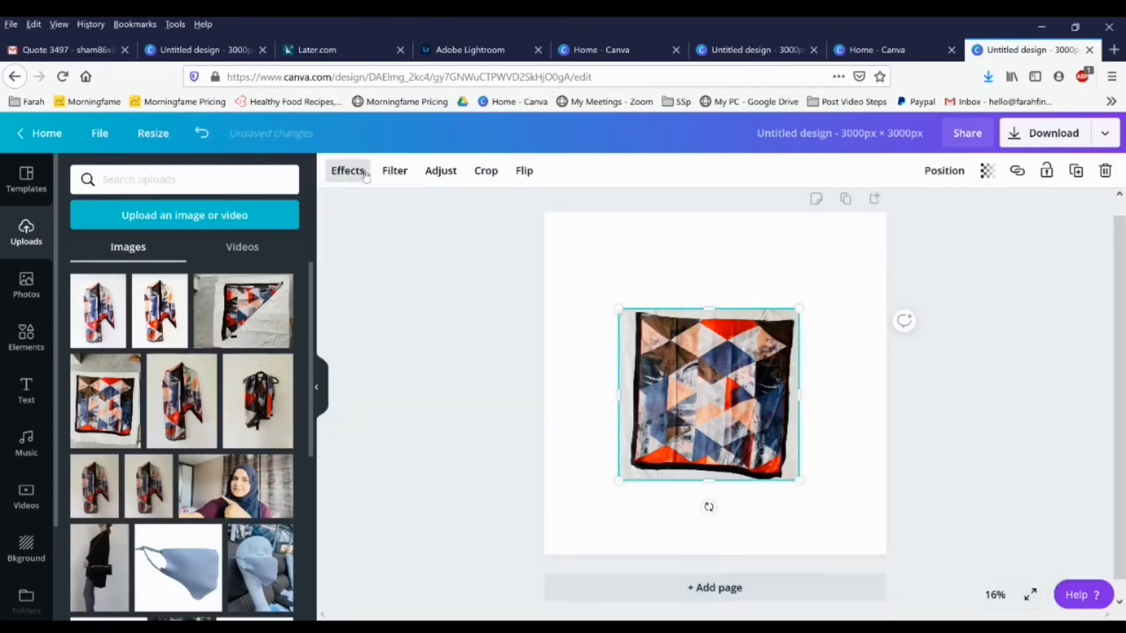
Set the square scarf photo's filter to None and browse the image effects list
left_click(394, 170)
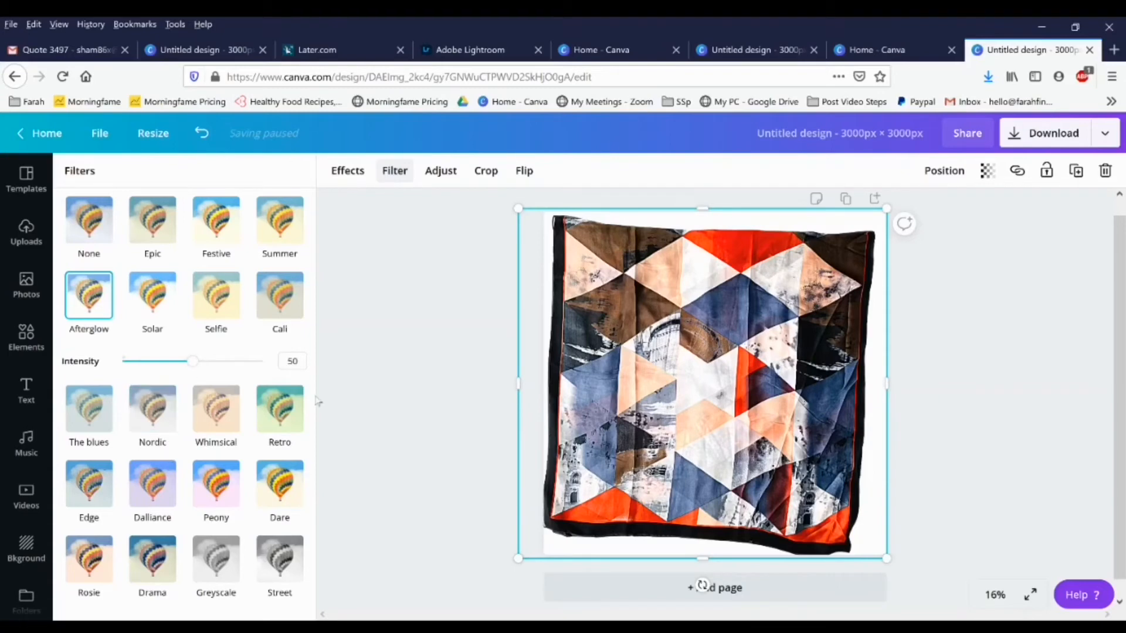
mouse_move(252, 321)
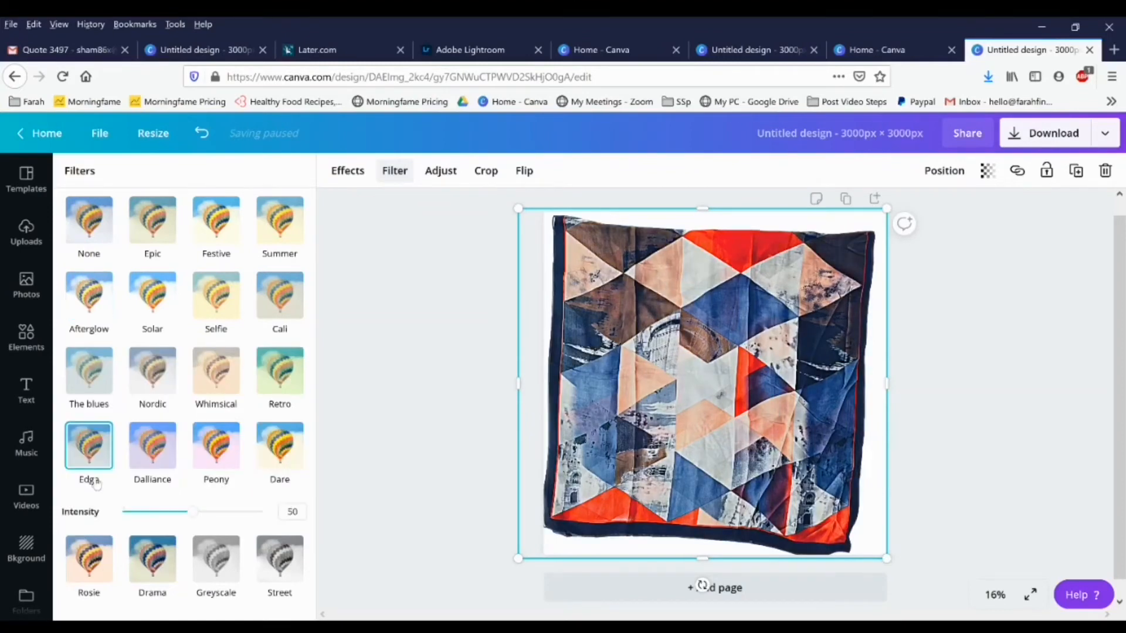
left_click(89, 219)
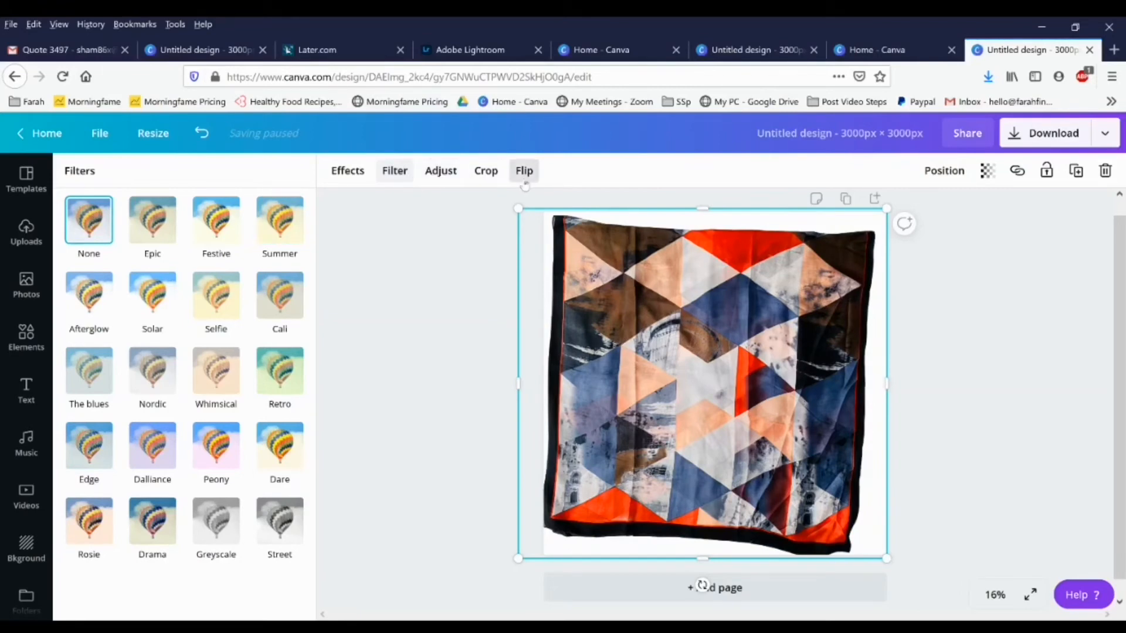
left_click(348, 170)
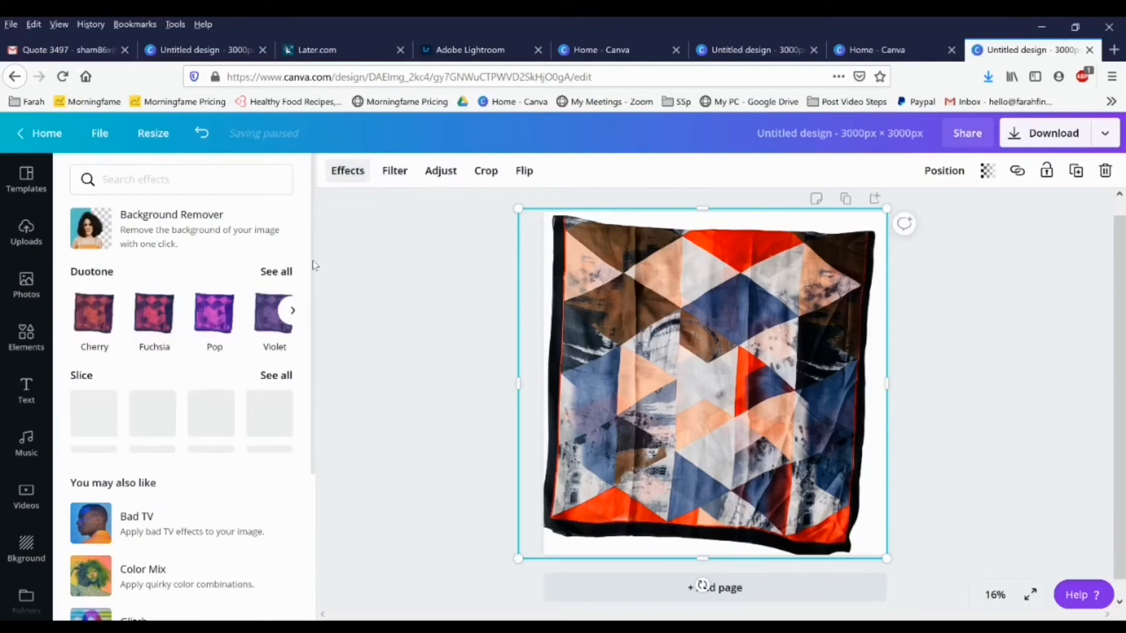
scroll("down", 3)
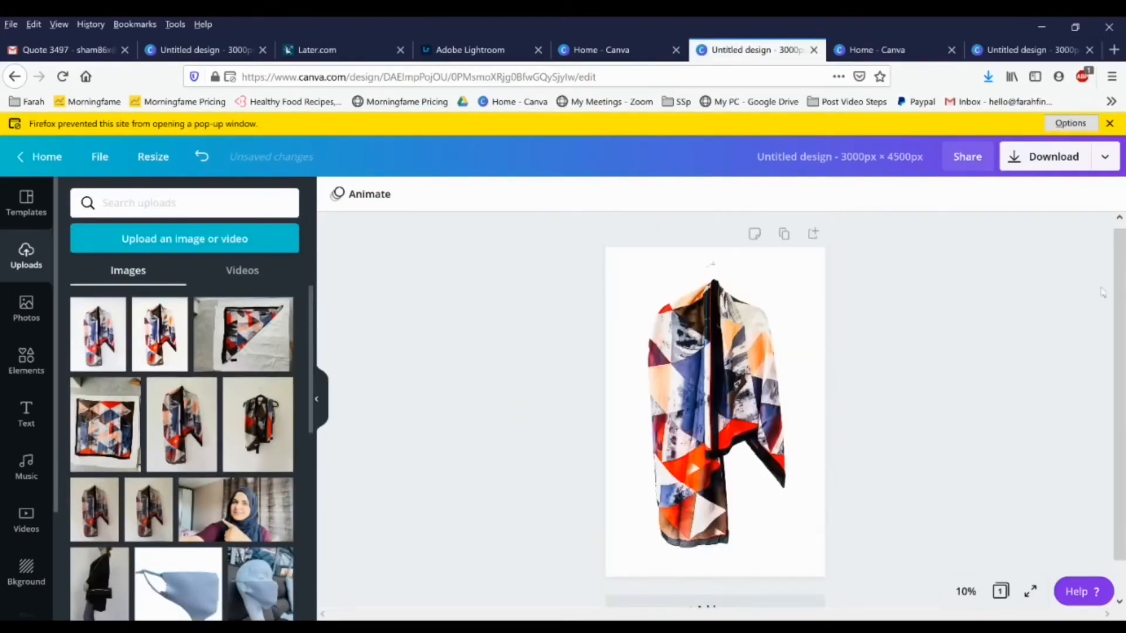
mouse_move(812, 234)
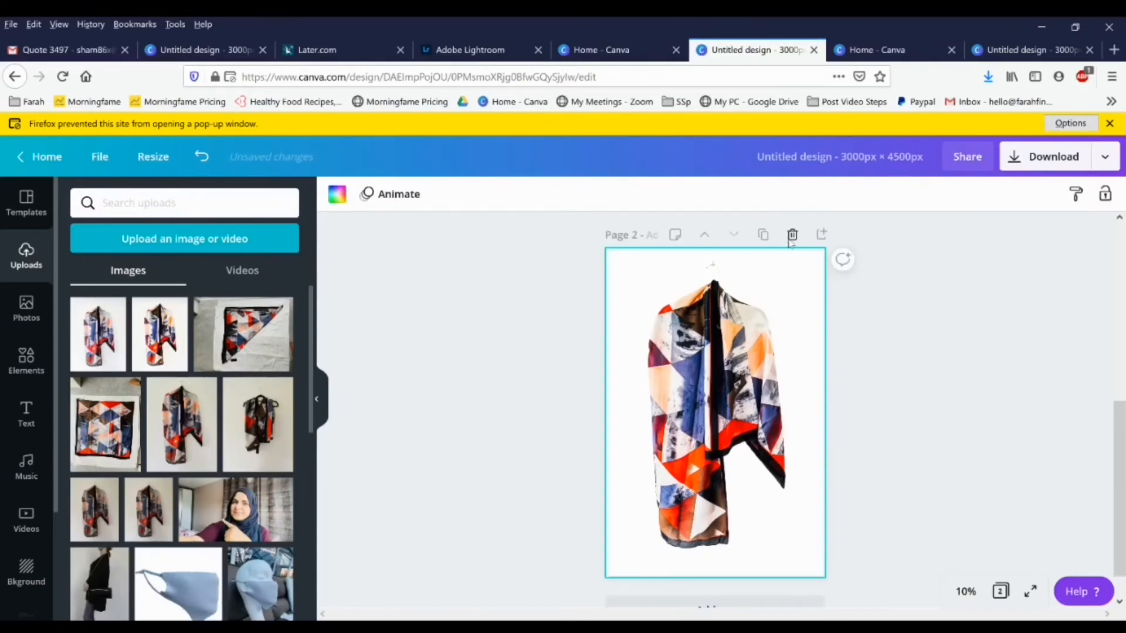
mouse_move(26, 309)
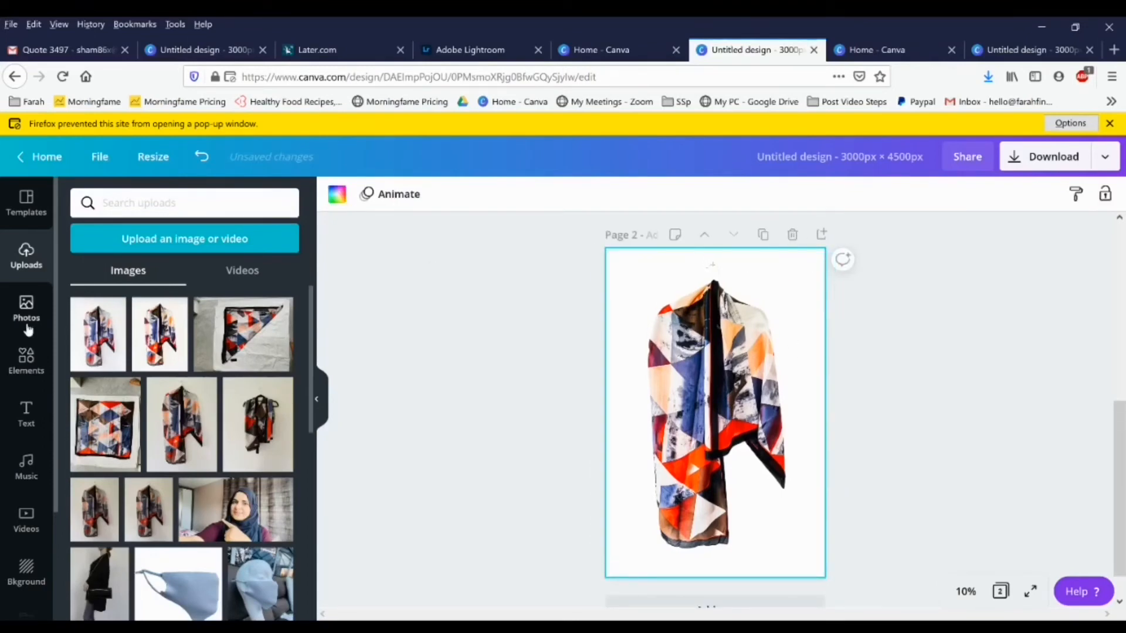
Add the curved arrow from recently used elements to the page
left_click(26, 362)
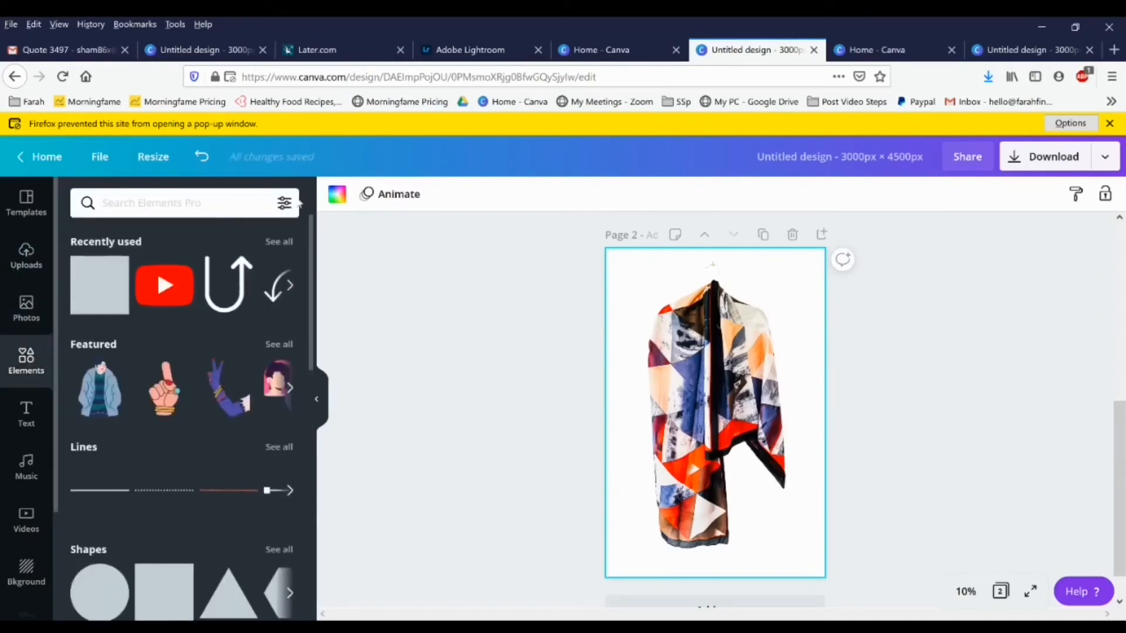
left_click(290, 285)
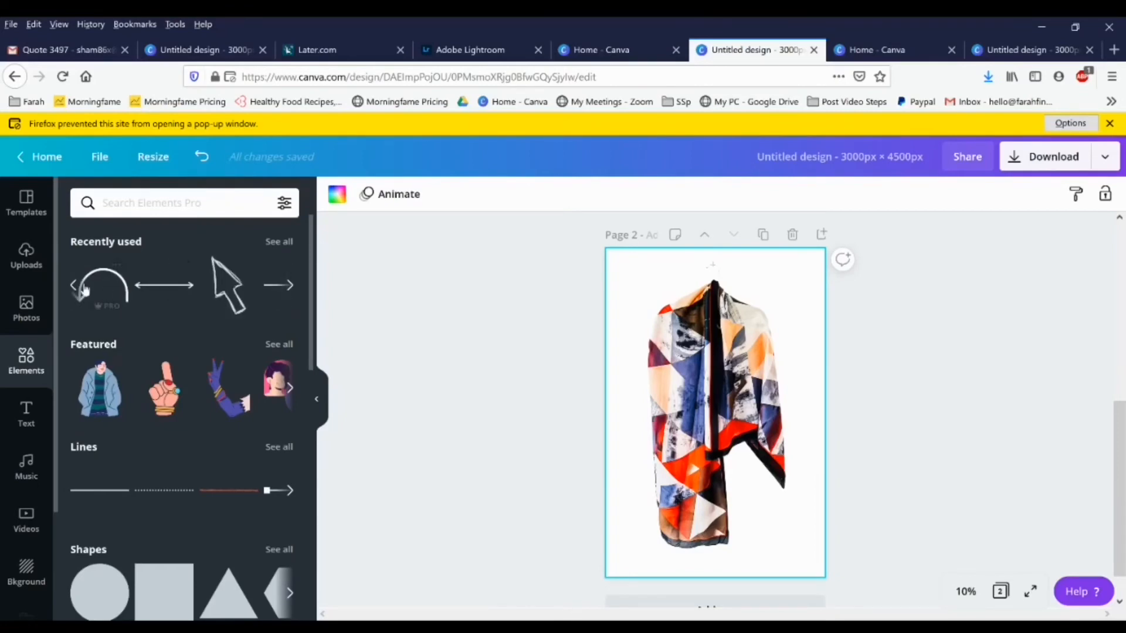
mouse_move(280, 252)
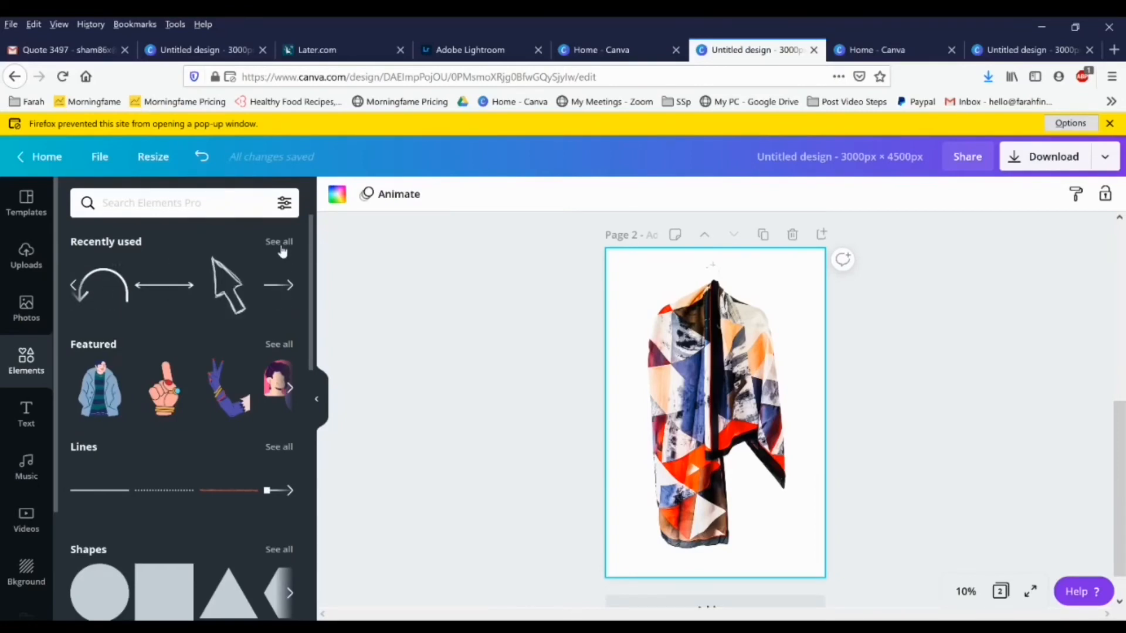
left_click(279, 241)
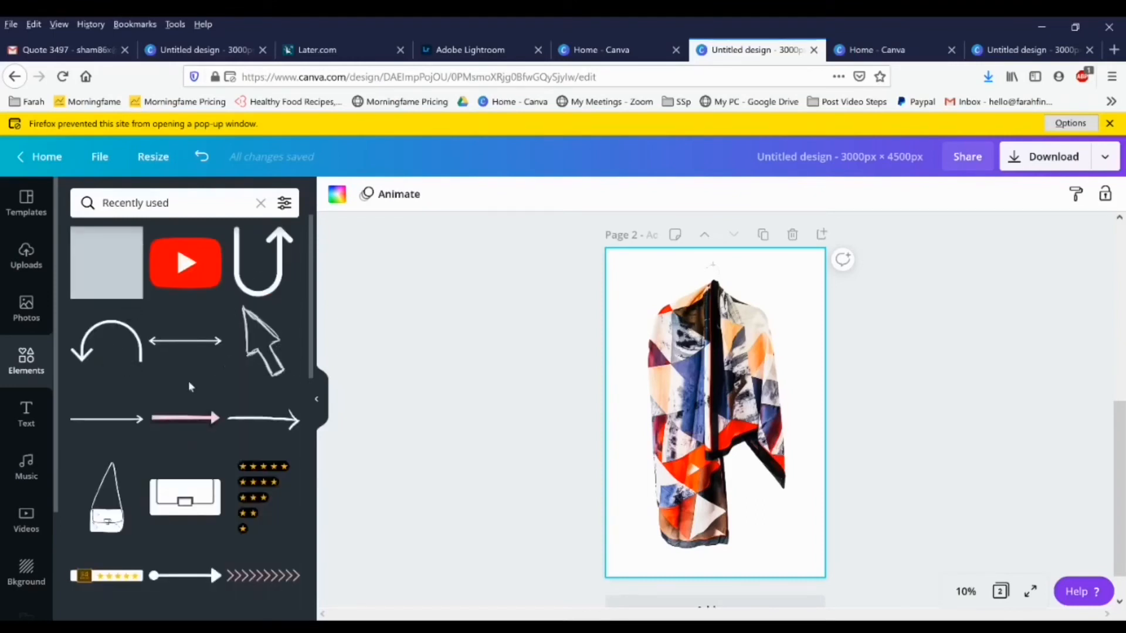
mouse_move(121, 343)
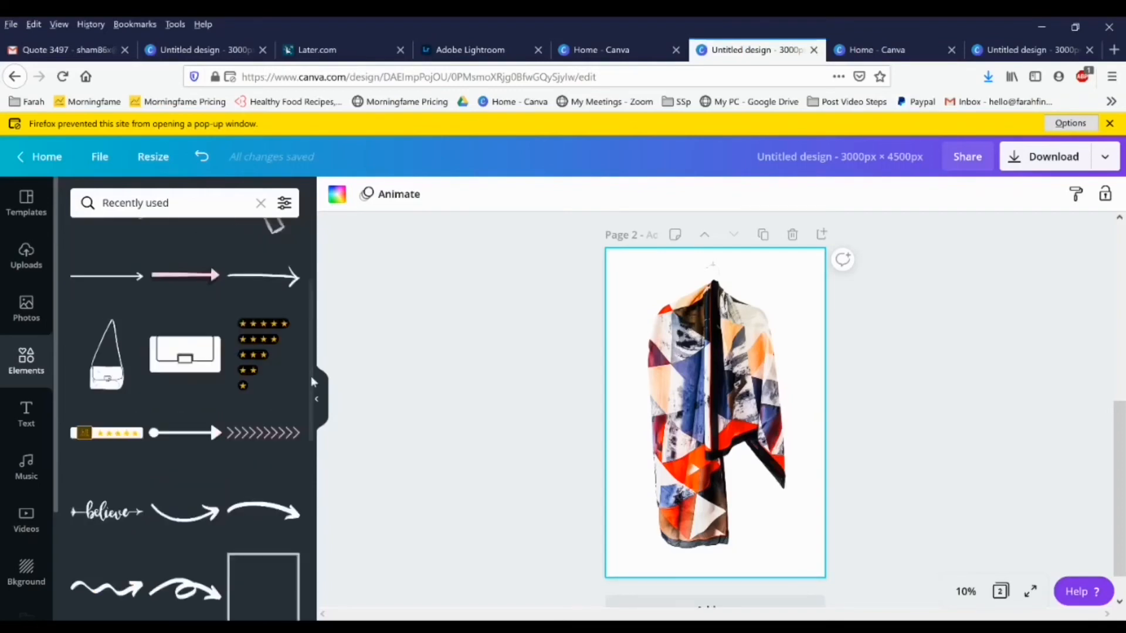
left_click(715, 416)
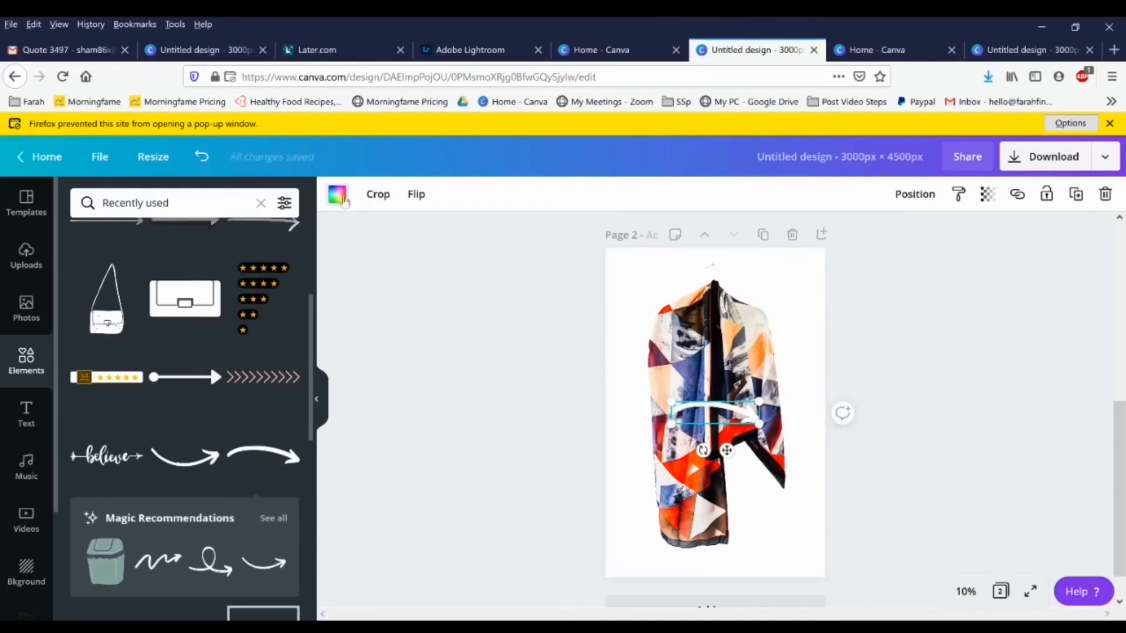
Colour the arrow dark grey and move it to the scarf's upper left
left_click(337, 194)
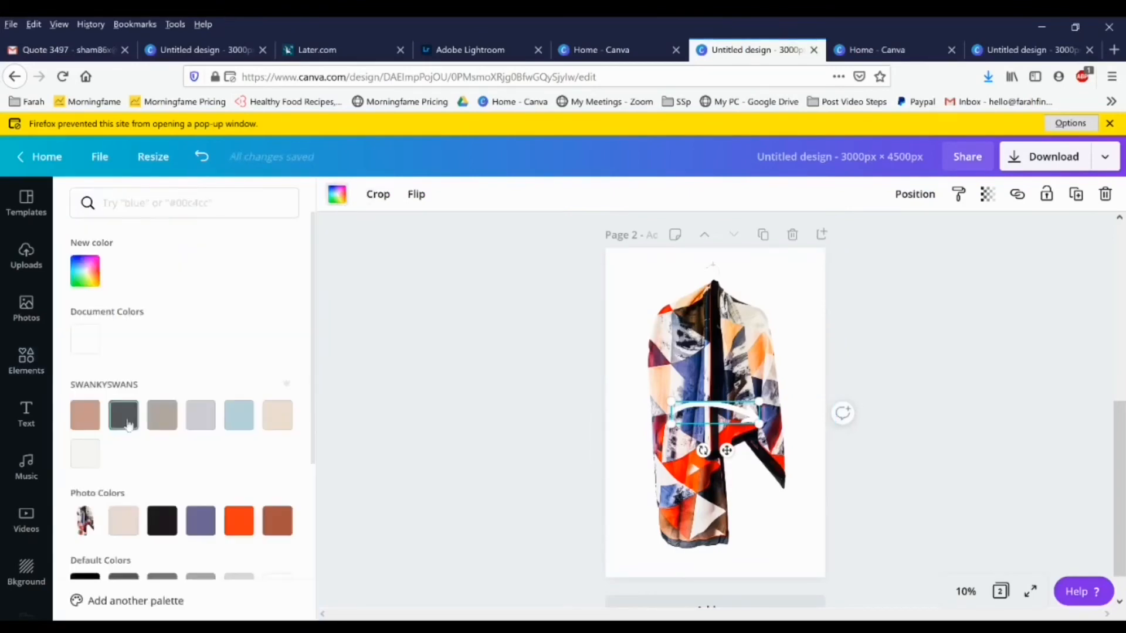
left_click(122, 415)
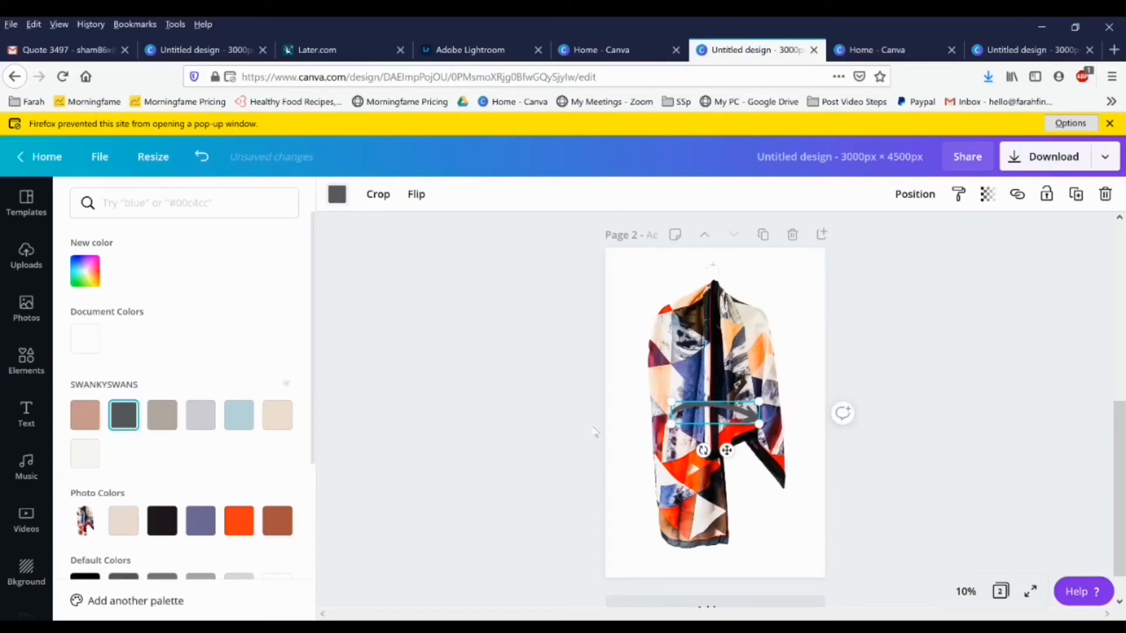
left_click_drag(714, 423, 639, 277)
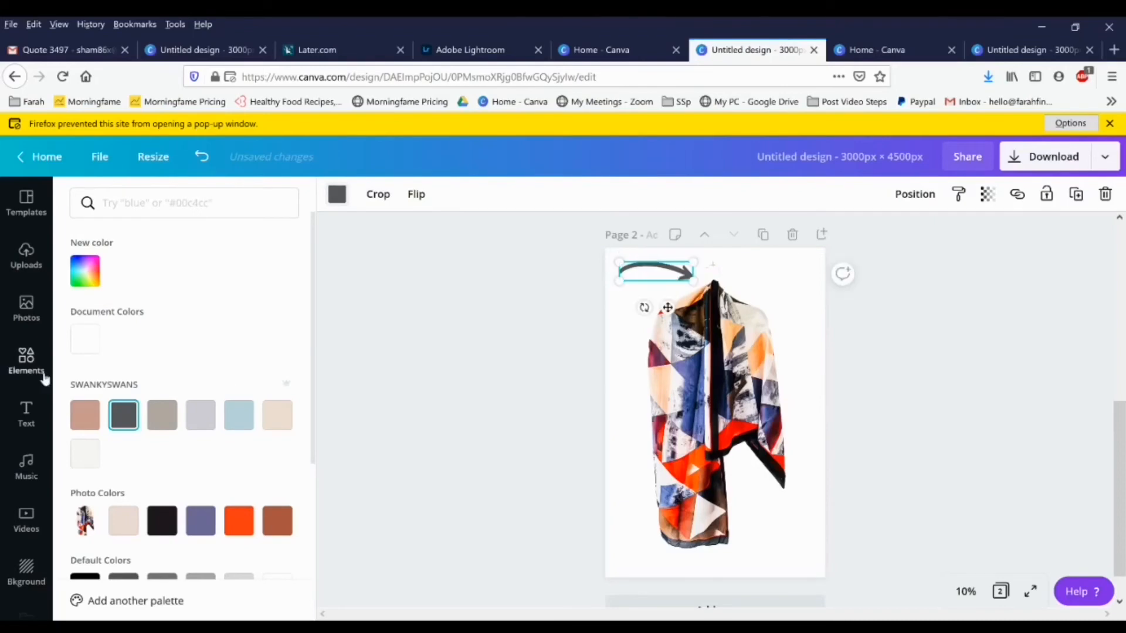
left_click(26, 413)
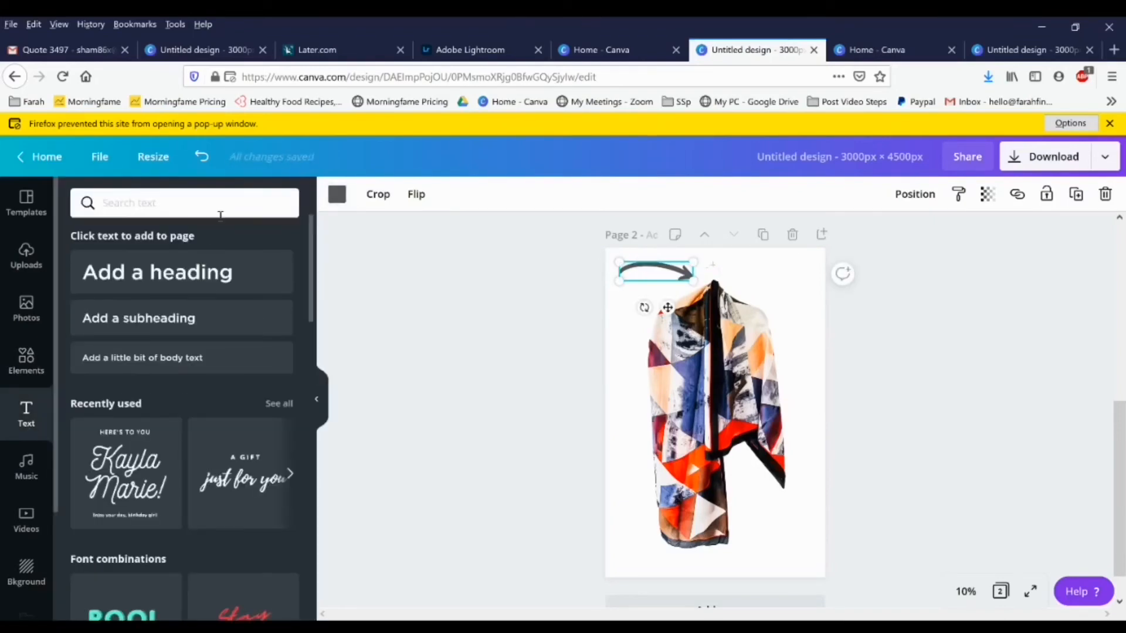
Add a body text box reading 'Double as a face covering' beside the arrow
left_click(183, 203)
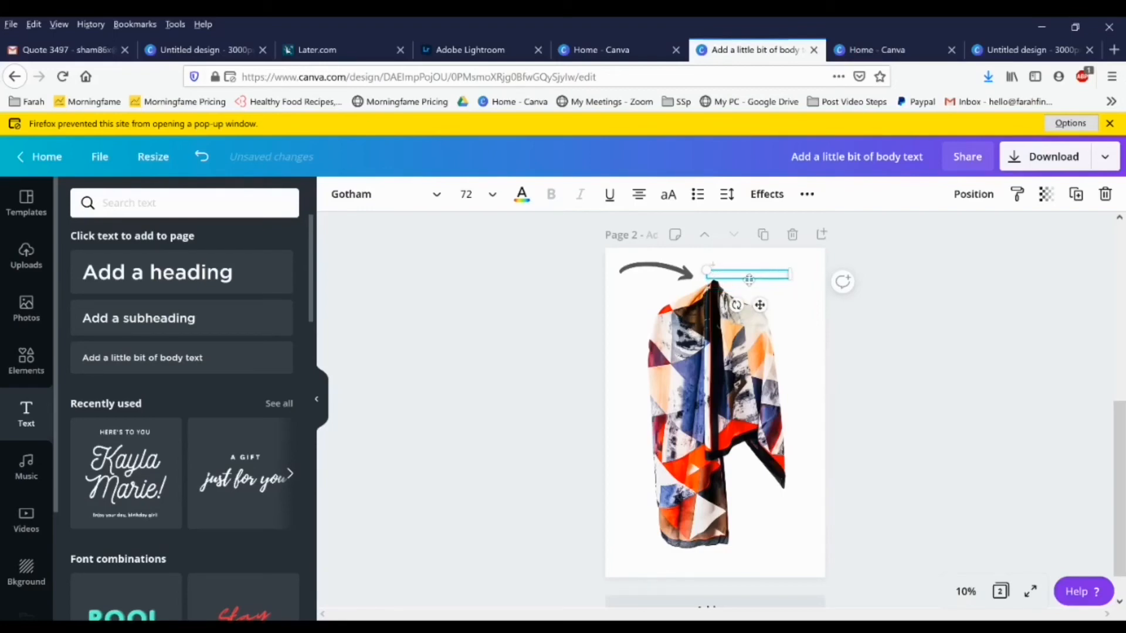
type("Double as a face")
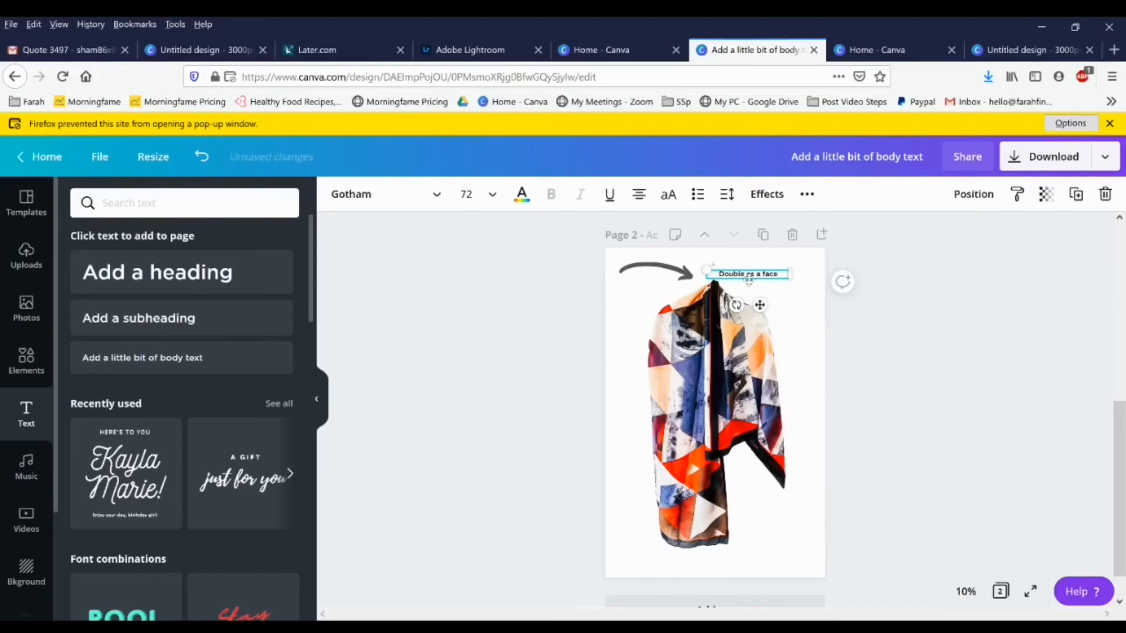
type("covering")
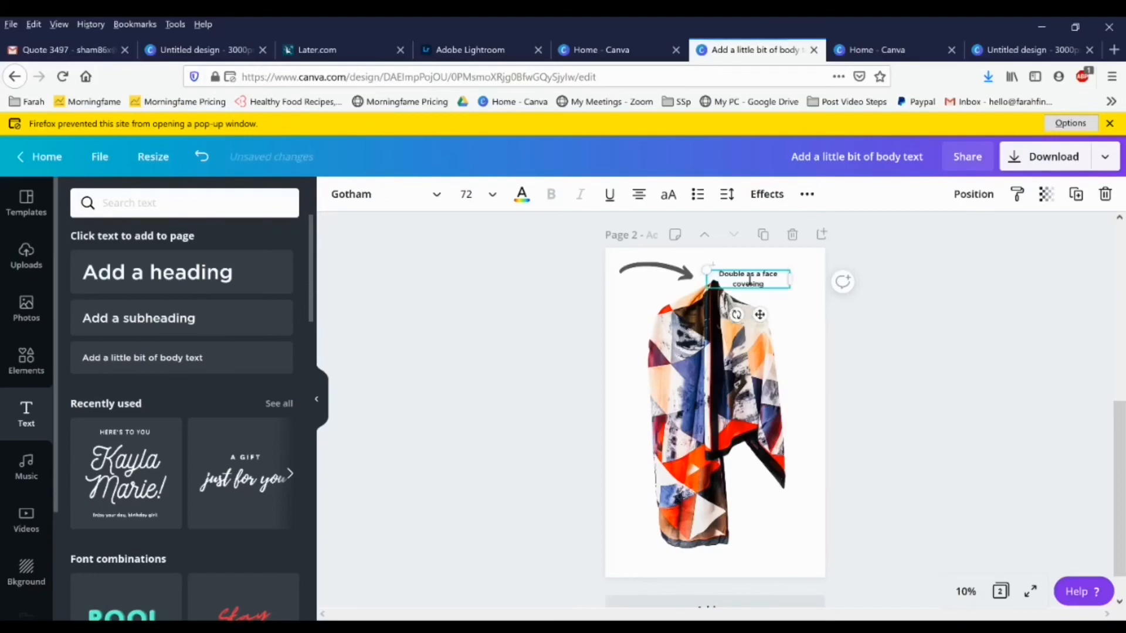